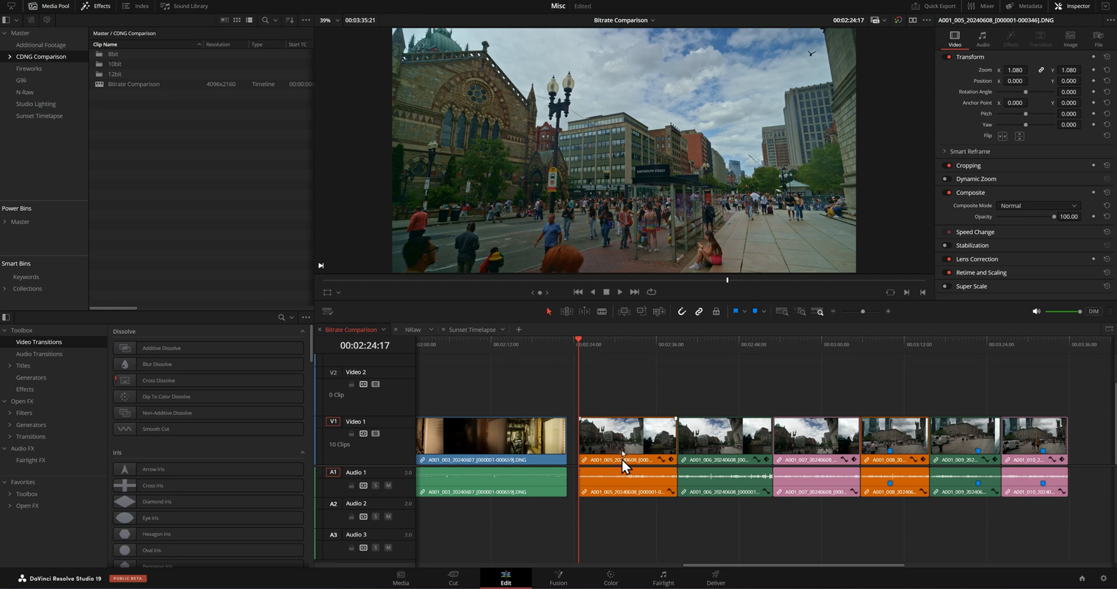
{"action": "mouse_move", "coordinate": [622, 492]}
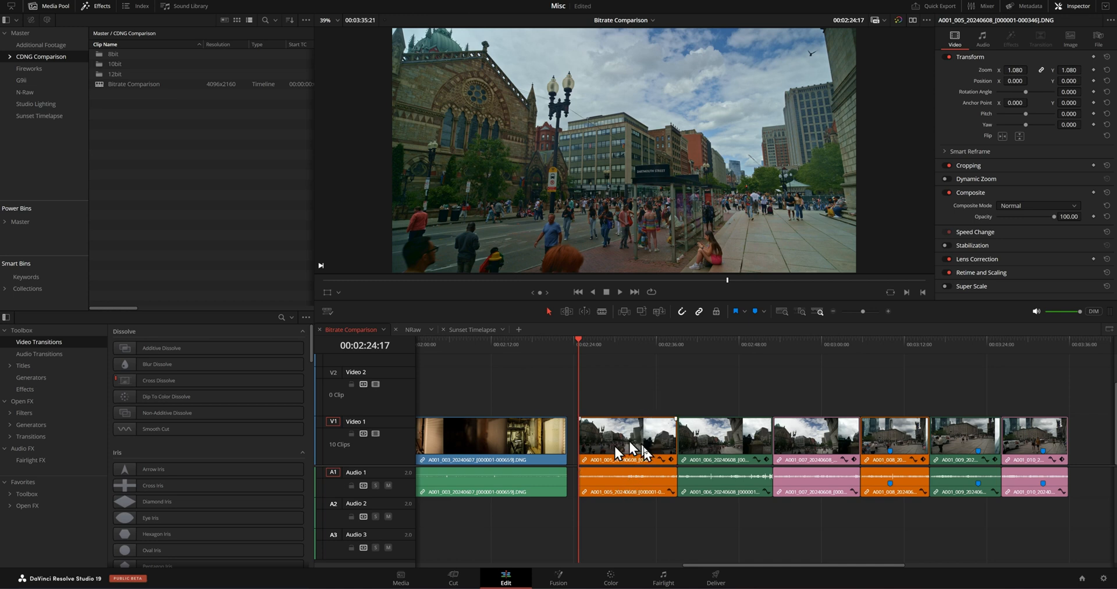
{"action": "mouse_move", "coordinate": [726, 470]}
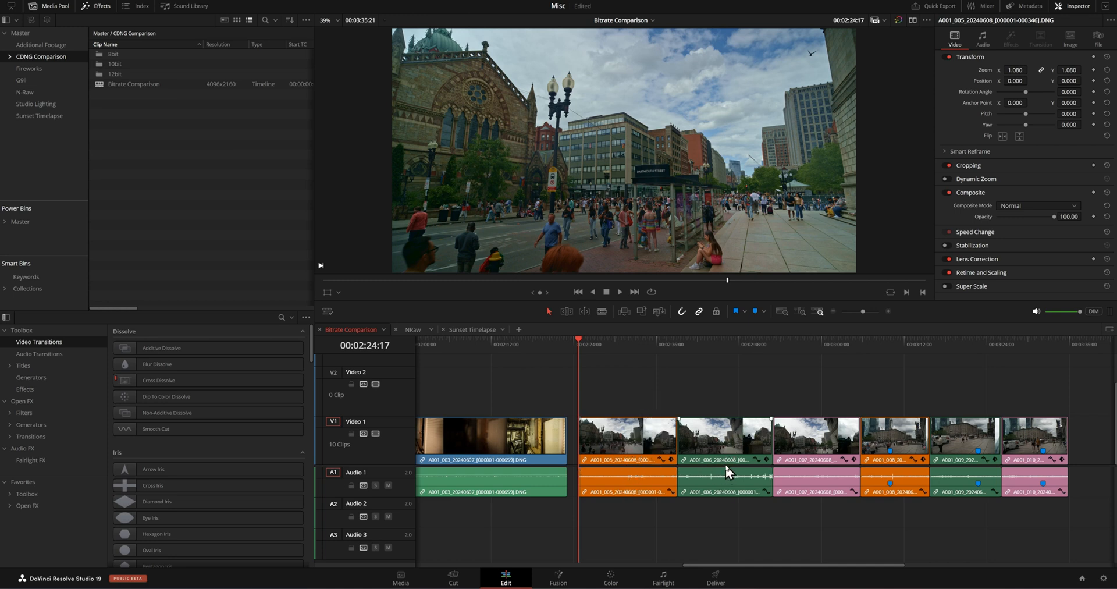
{"action": "mouse_move", "coordinate": [830, 467]}
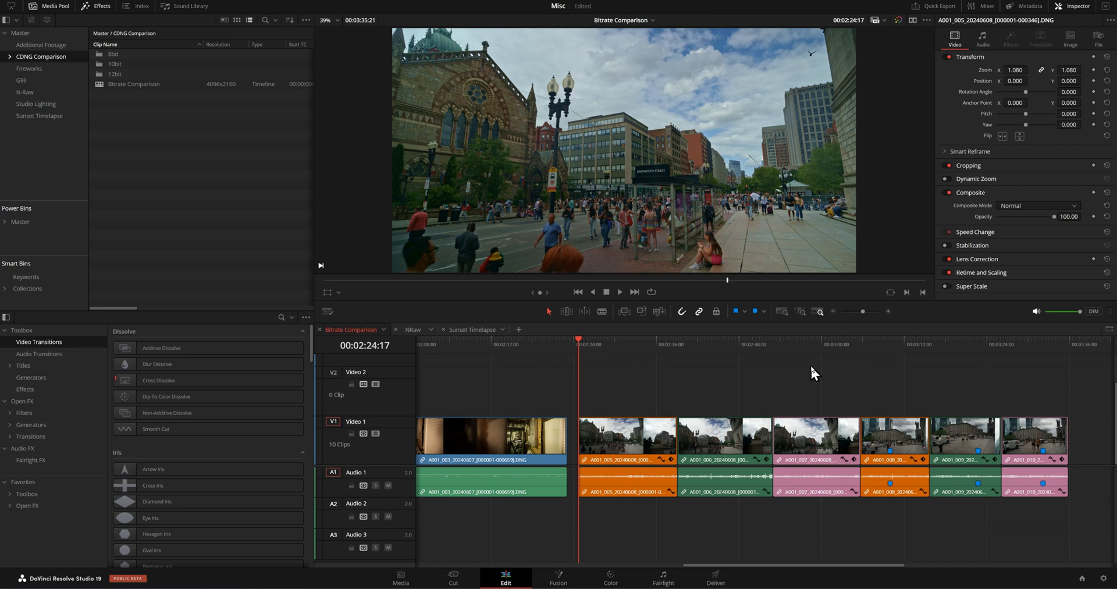
{"action": "mouse_move", "coordinate": [784, 385]}
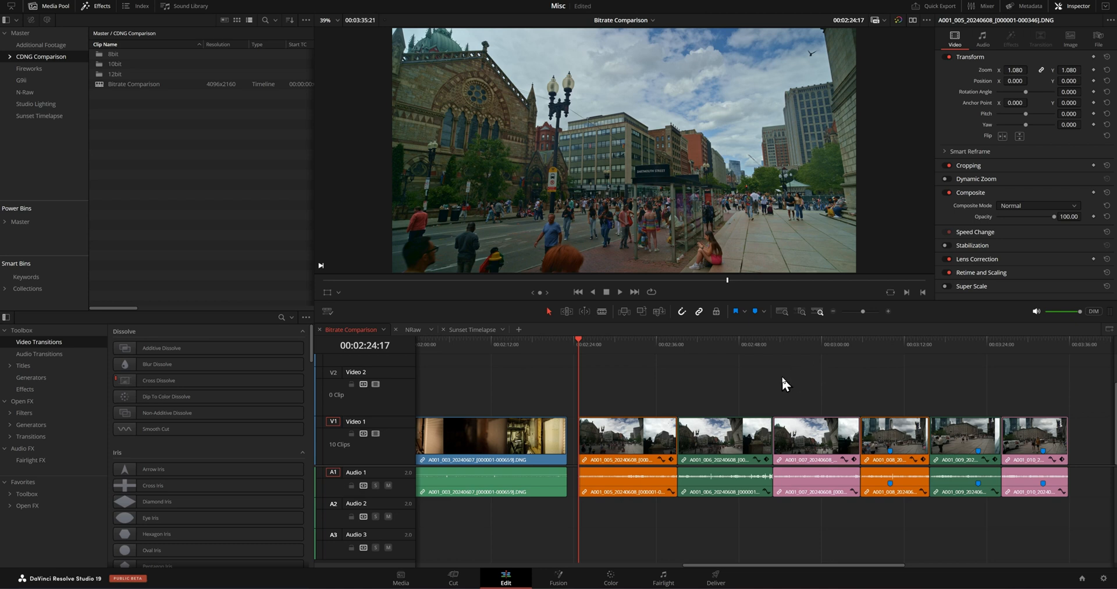
Step: Move the playhead into clip A001_008 to preview the church street scene
{"action": "left_click", "coordinate": [618, 292]}
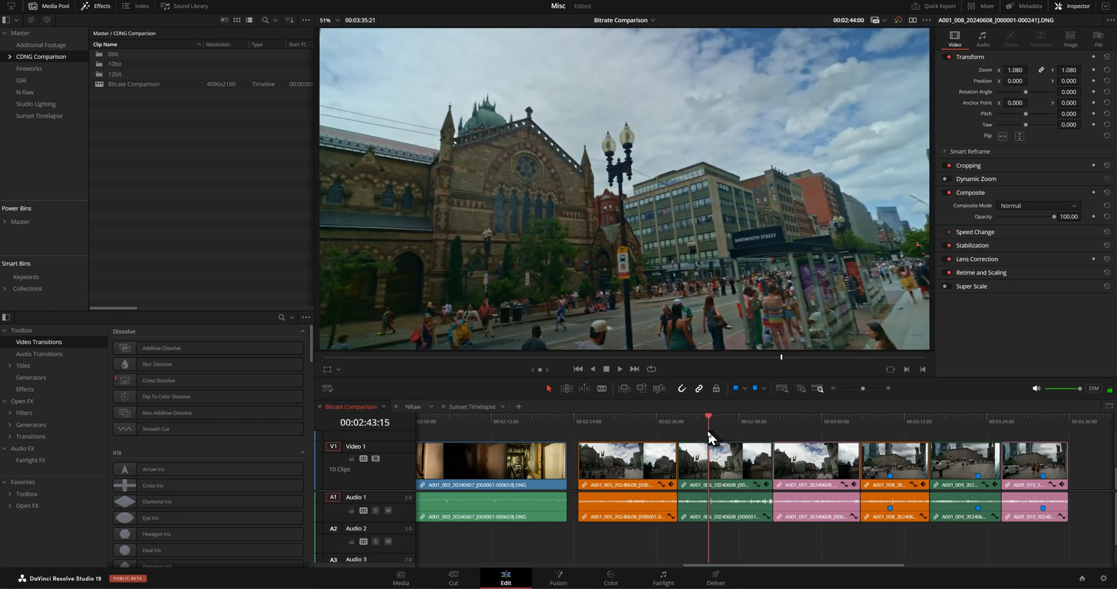
Step: Jump to a frame in street clip A001_005 to inspect its sky detail
{"action": "left_click", "coordinate": [609, 415]}
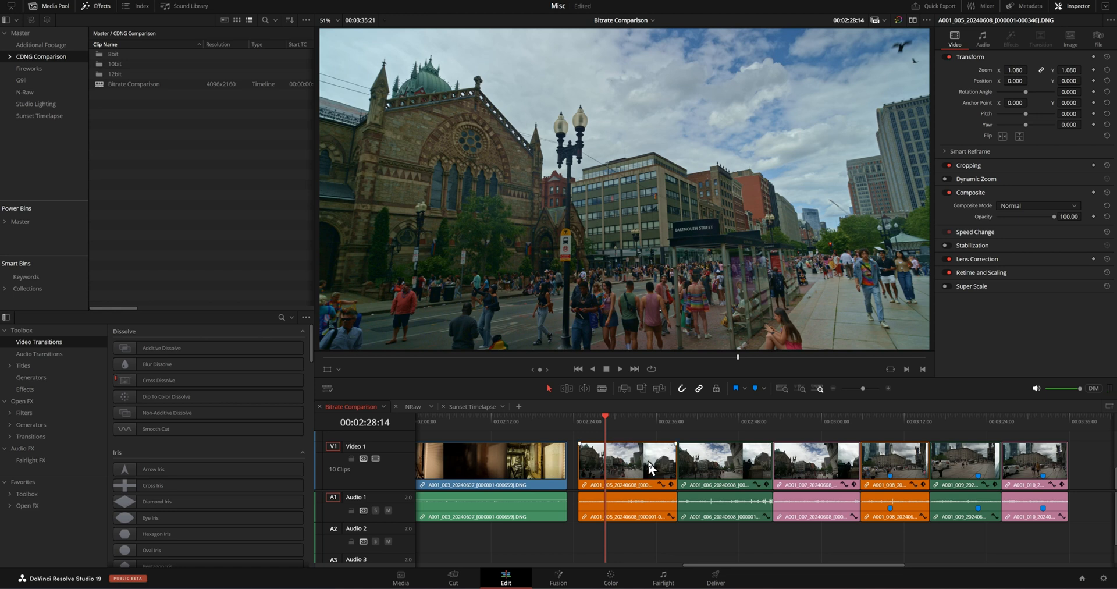
{"action": "mouse_move", "coordinate": [636, 277]}
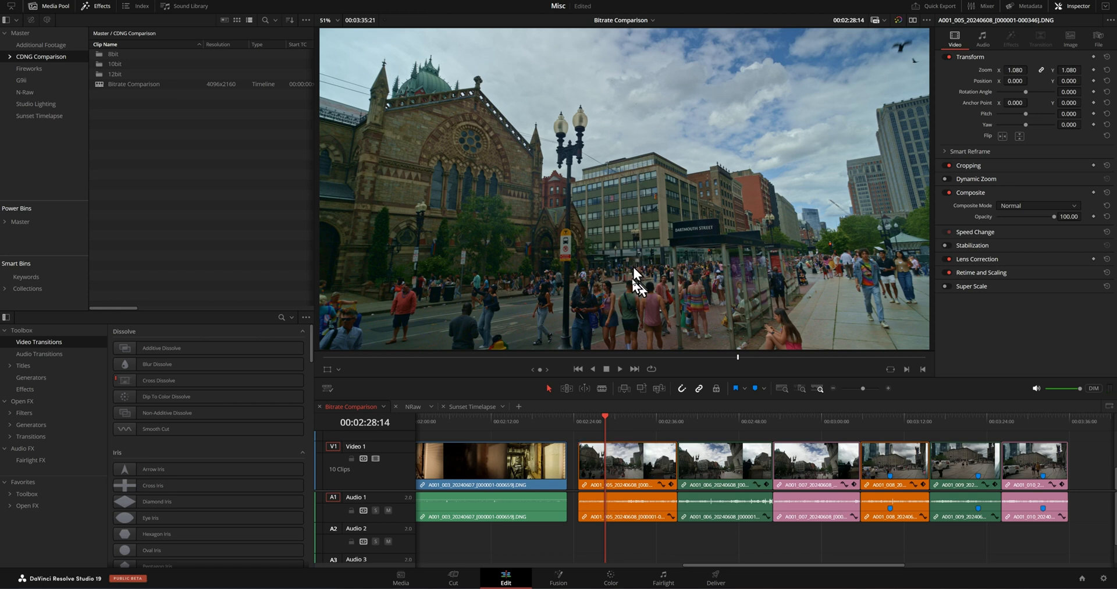
{"action": "mouse_move", "coordinate": [698, 156]}
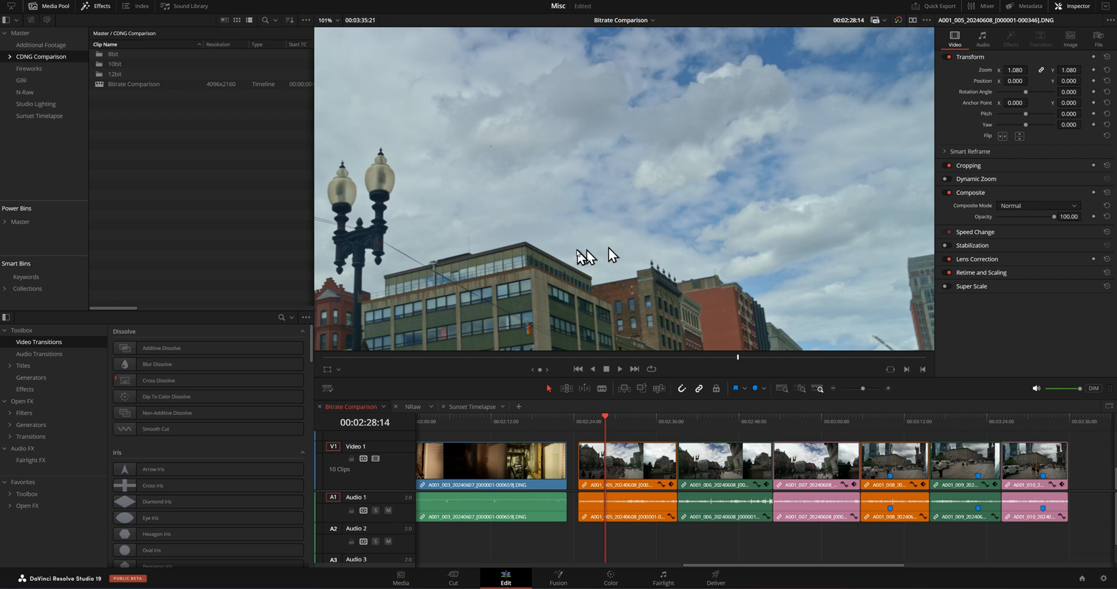
{"action": "mouse_move", "coordinate": [548, 171]}
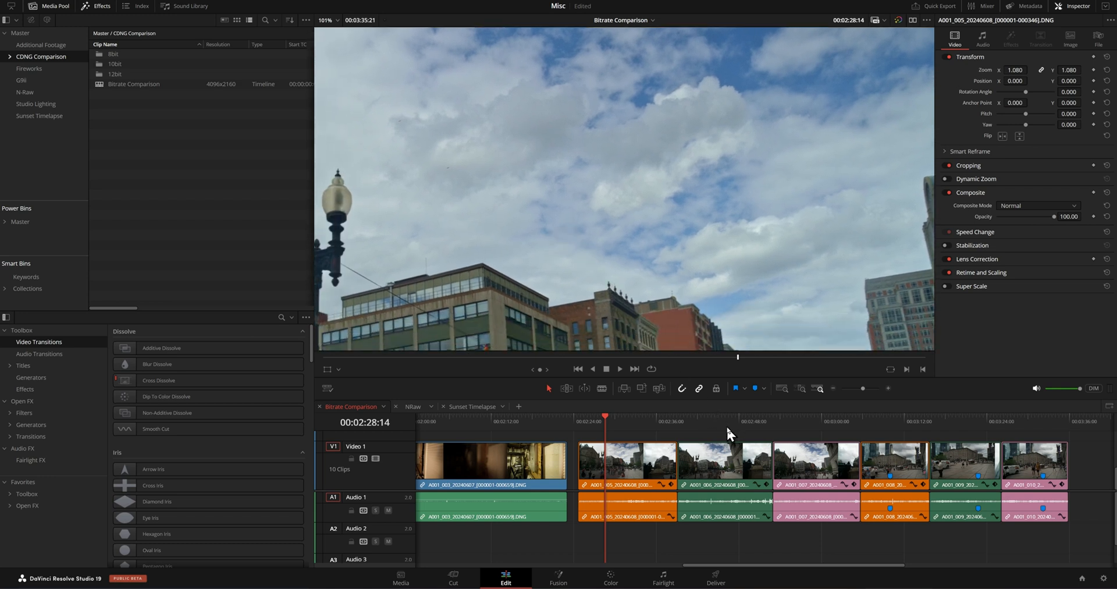
{"action": "mouse_move", "coordinate": [747, 423]}
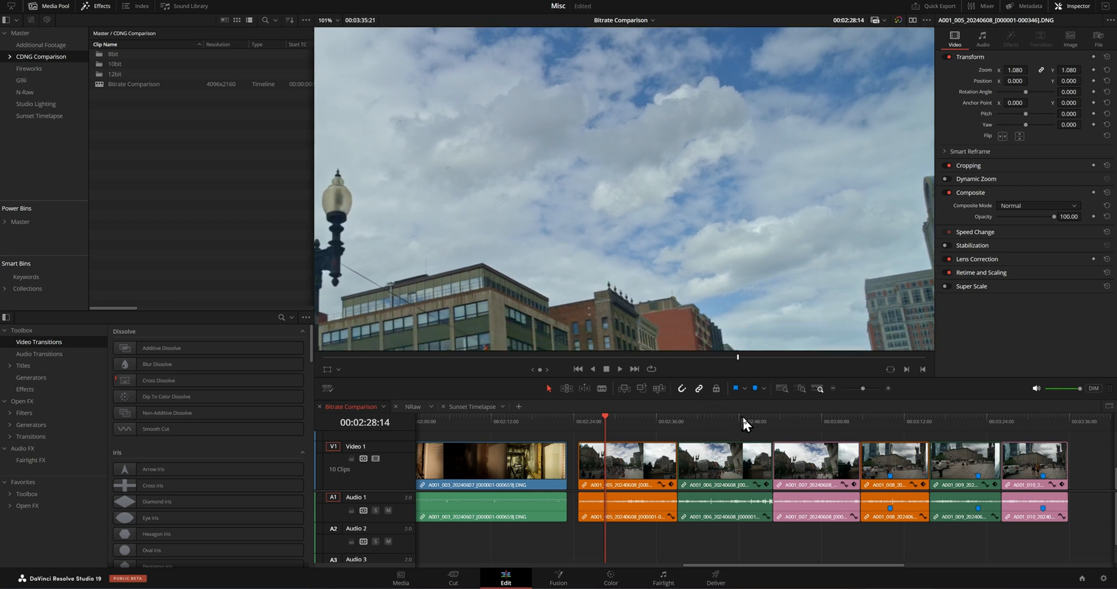
{"action": "mouse_move", "coordinate": [744, 429]}
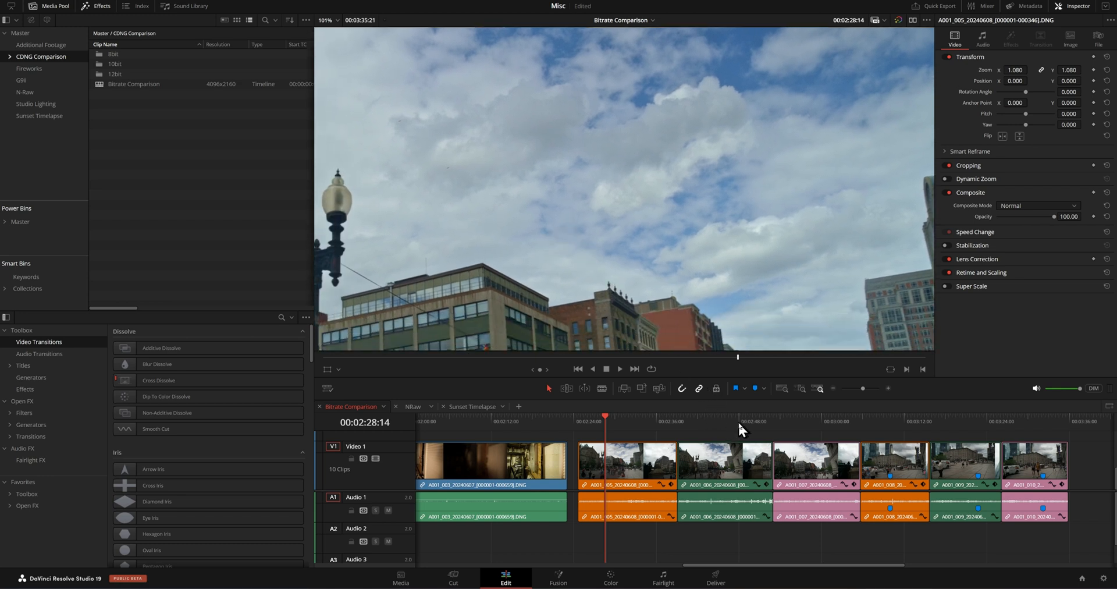
Step: Step through frames in clips A001_006 and A001_007 showing the church and Dartmouth Street
{"action": "left_click", "coordinate": [757, 416]}
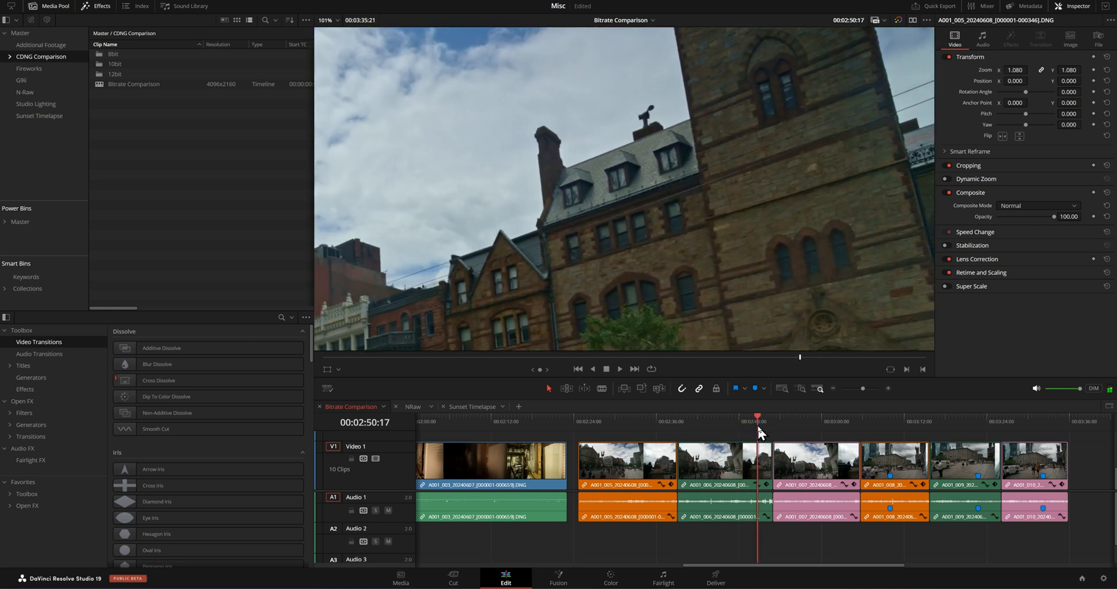
{"action": "left_click", "coordinate": [703, 415]}
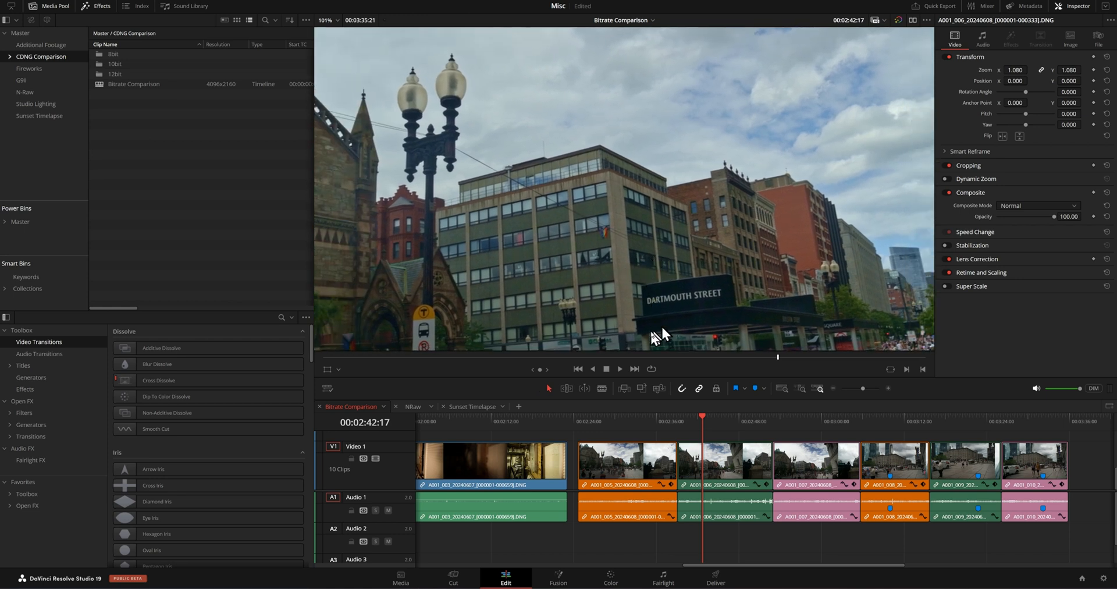
{"action": "mouse_move", "coordinate": [766, 429]}
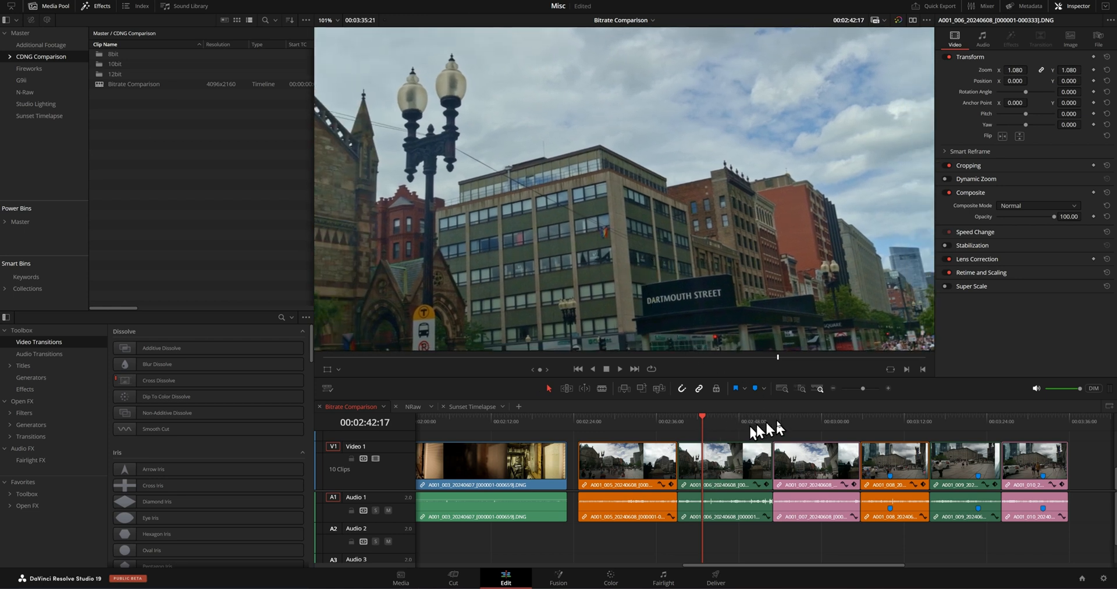
{"action": "left_click", "coordinate": [828, 416]}
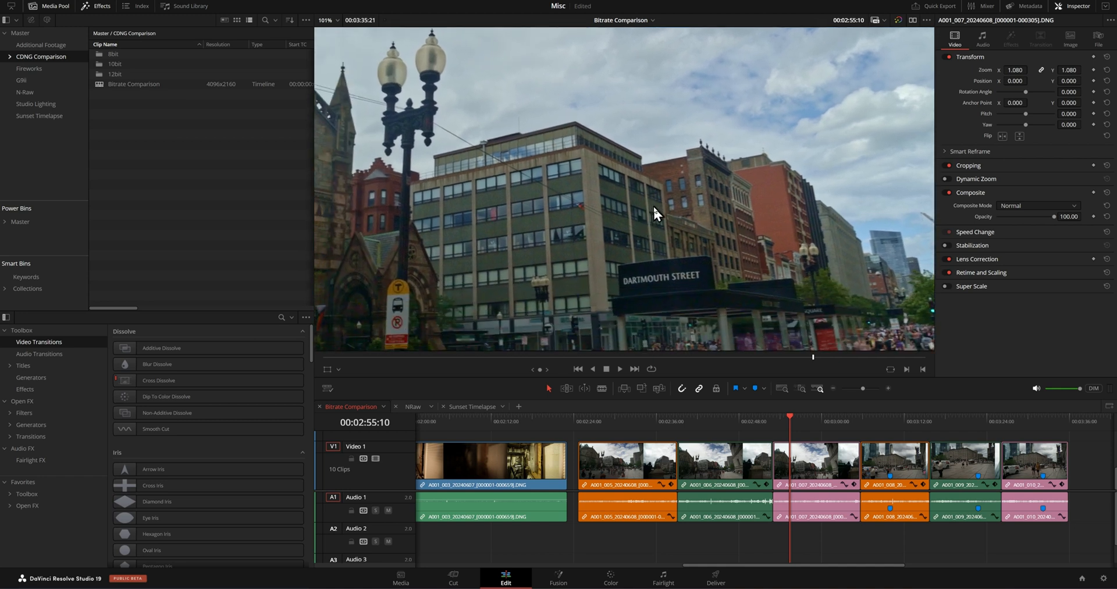
{"action": "mouse_move", "coordinate": [677, 244]}
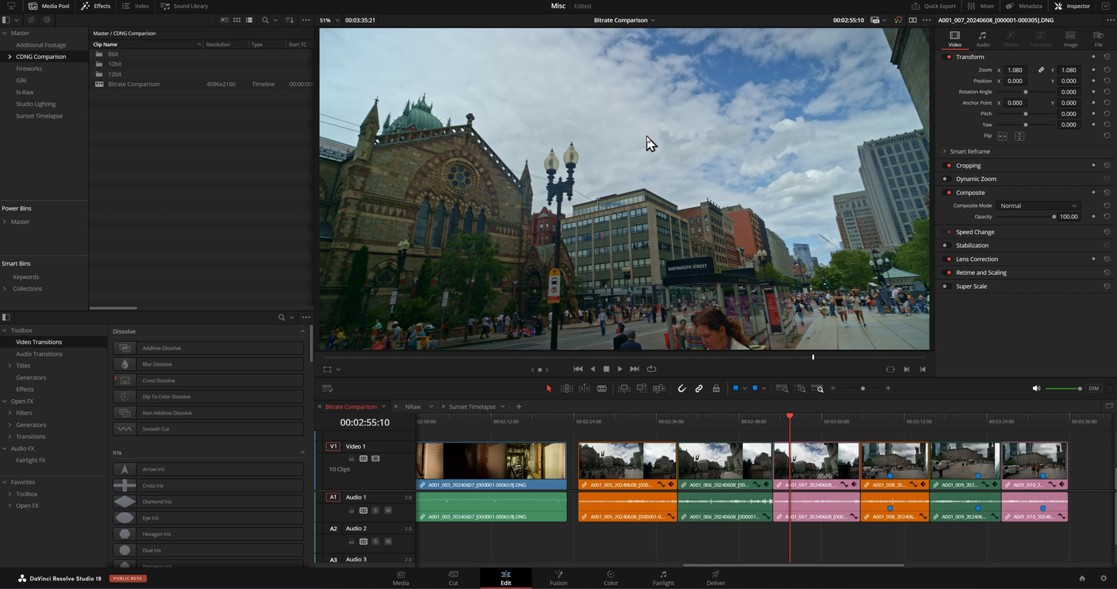
{"action": "mouse_move", "coordinate": [654, 432]}
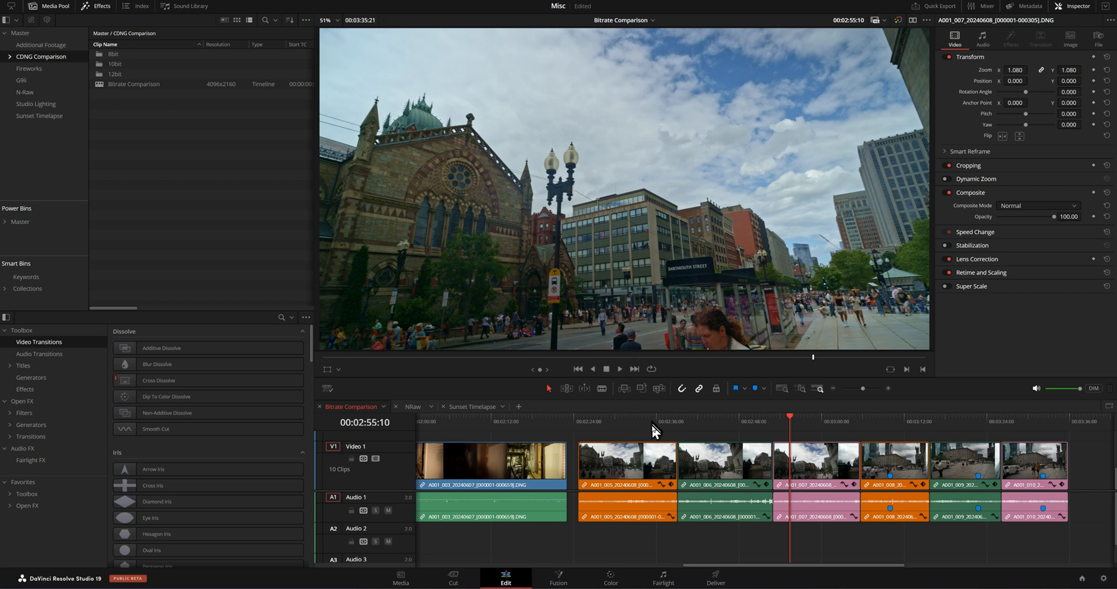
{"action": "mouse_move", "coordinate": [648, 428]}
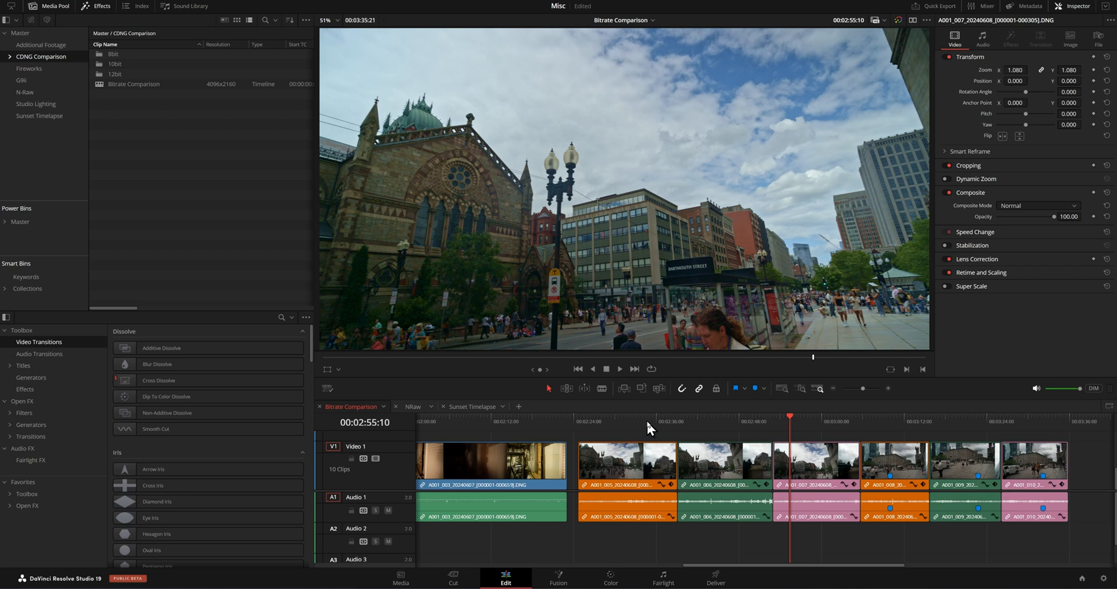
{"action": "left_click", "coordinate": [647, 415]}
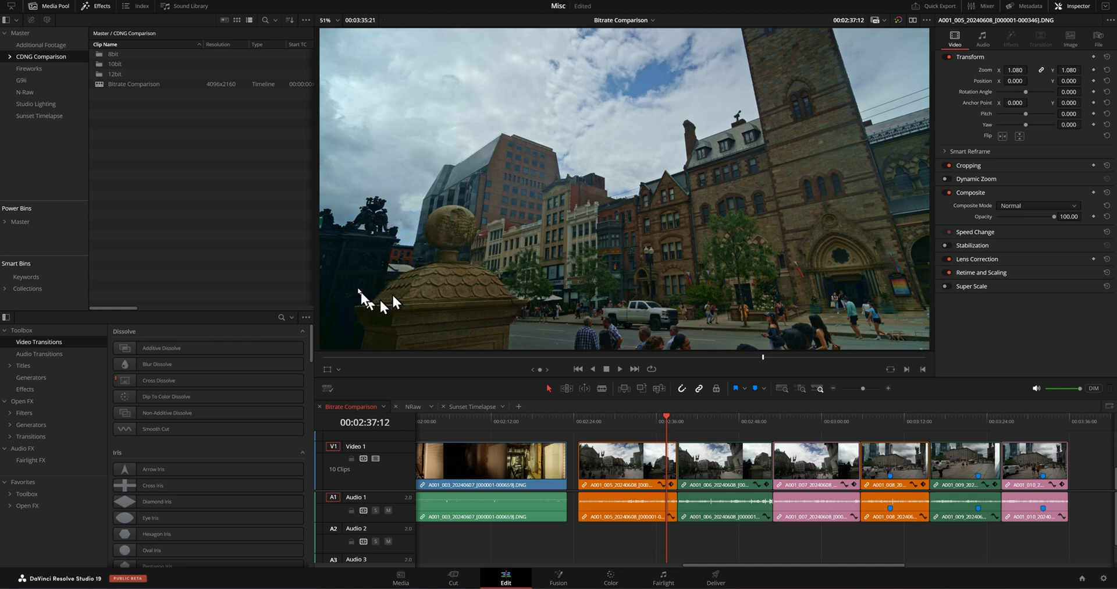
{"action": "mouse_move", "coordinate": [362, 298]}
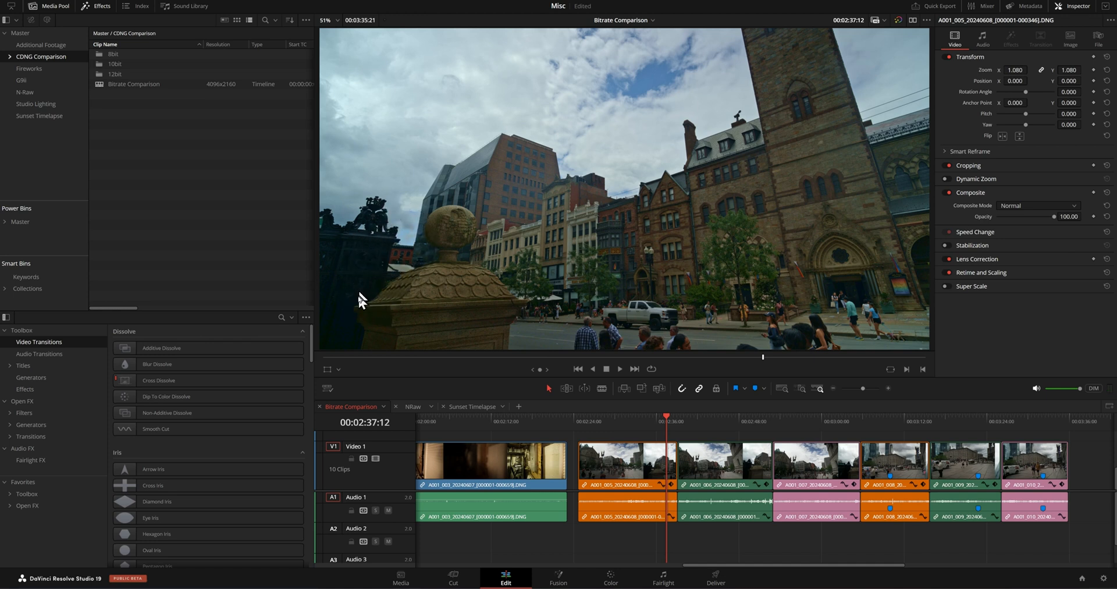
{"action": "mouse_move", "coordinate": [25, 568]}
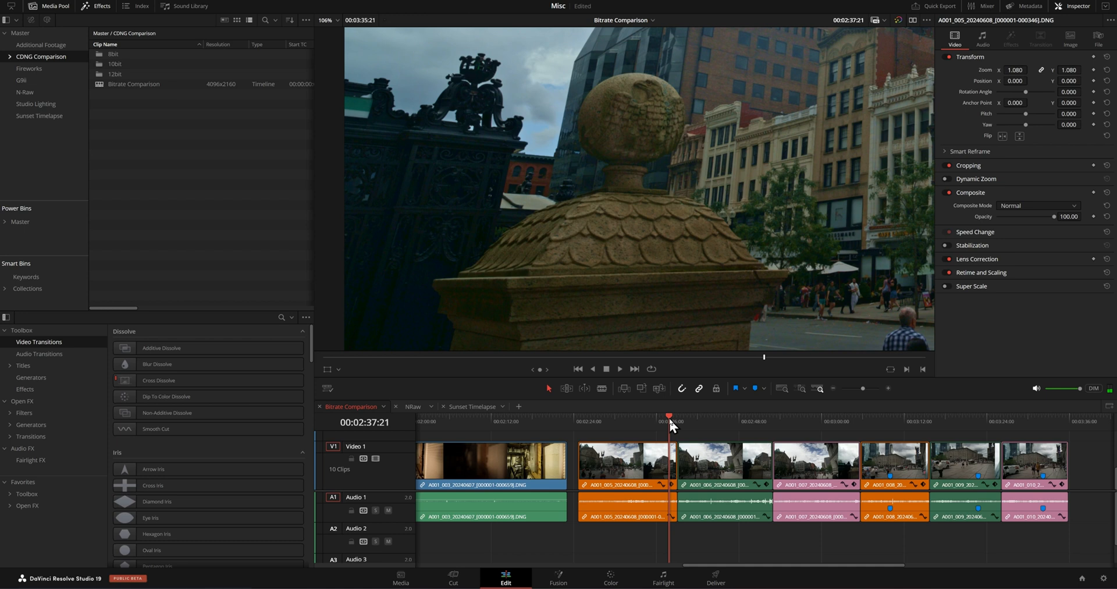
{"action": "mouse_move", "coordinate": [385, 275]}
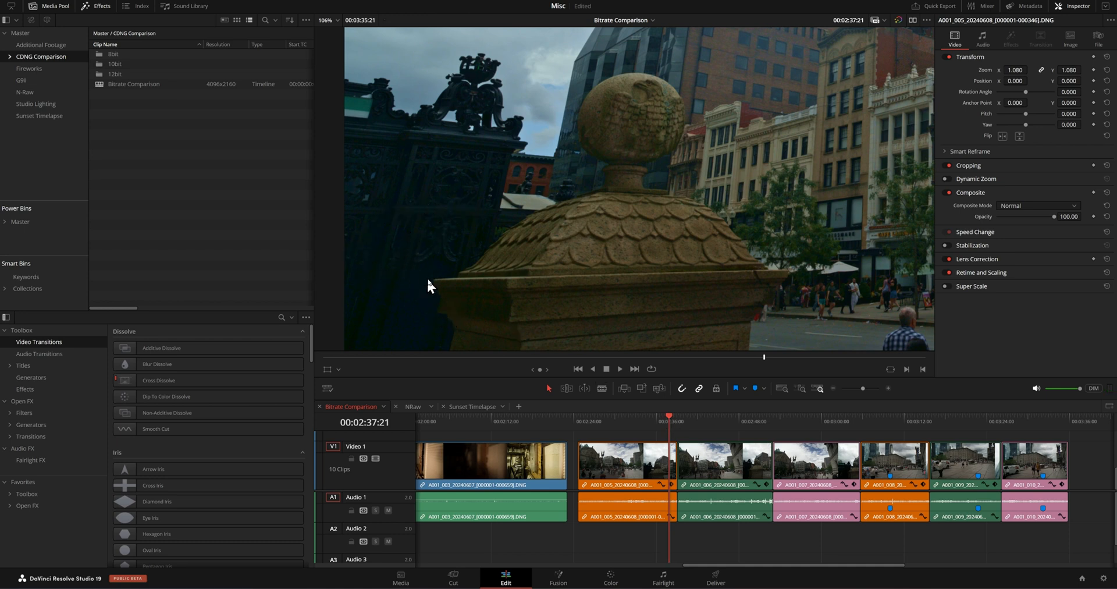
{"action": "mouse_move", "coordinate": [463, 195]}
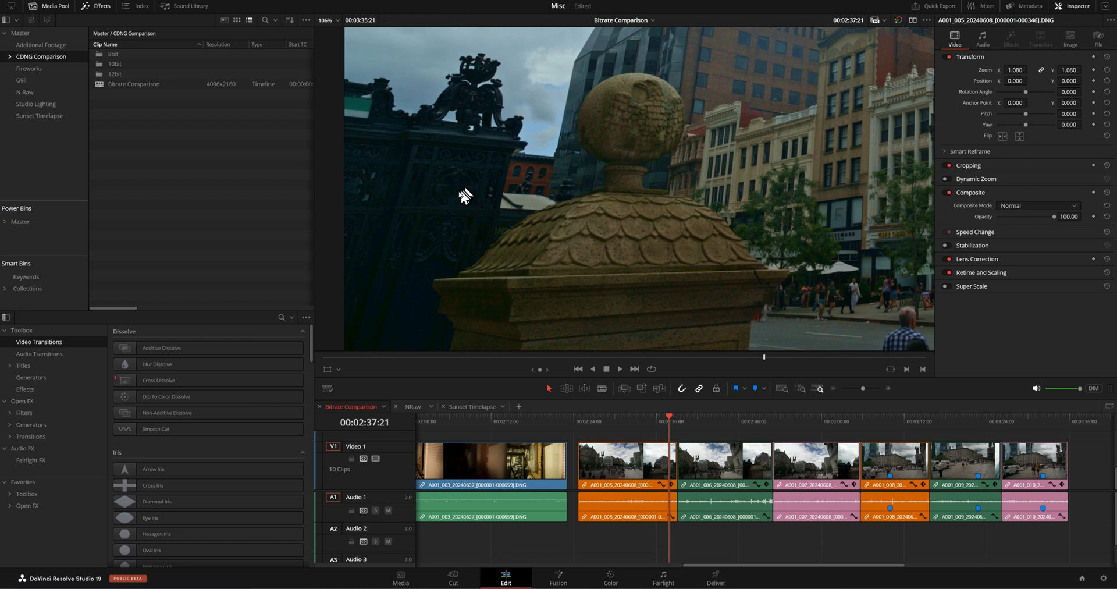
{"action": "mouse_move", "coordinate": [449, 248]}
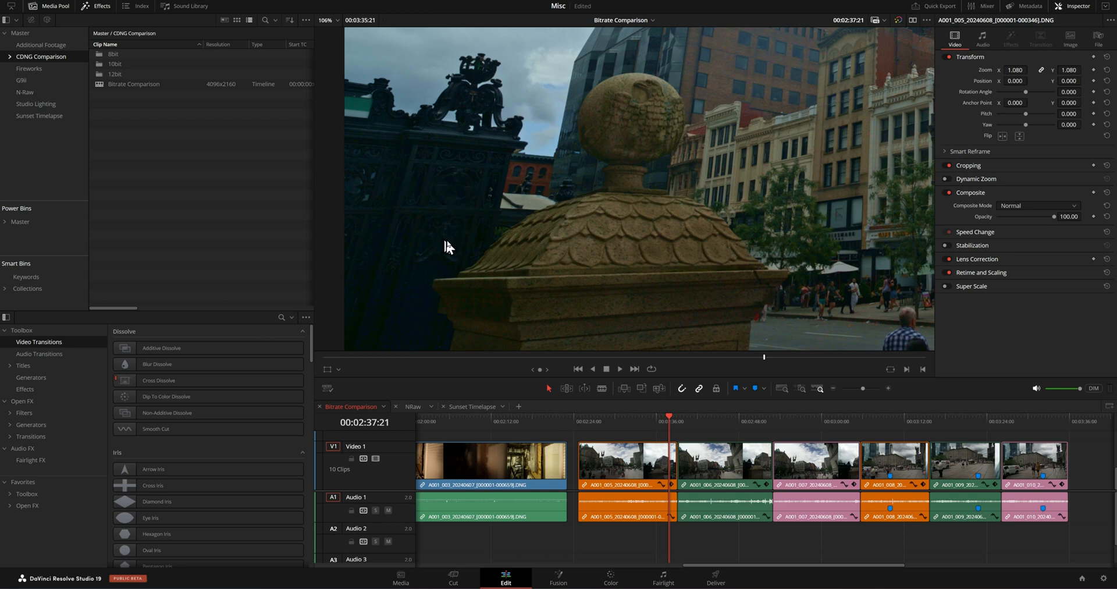
{"action": "left_click", "coordinate": [760, 416]}
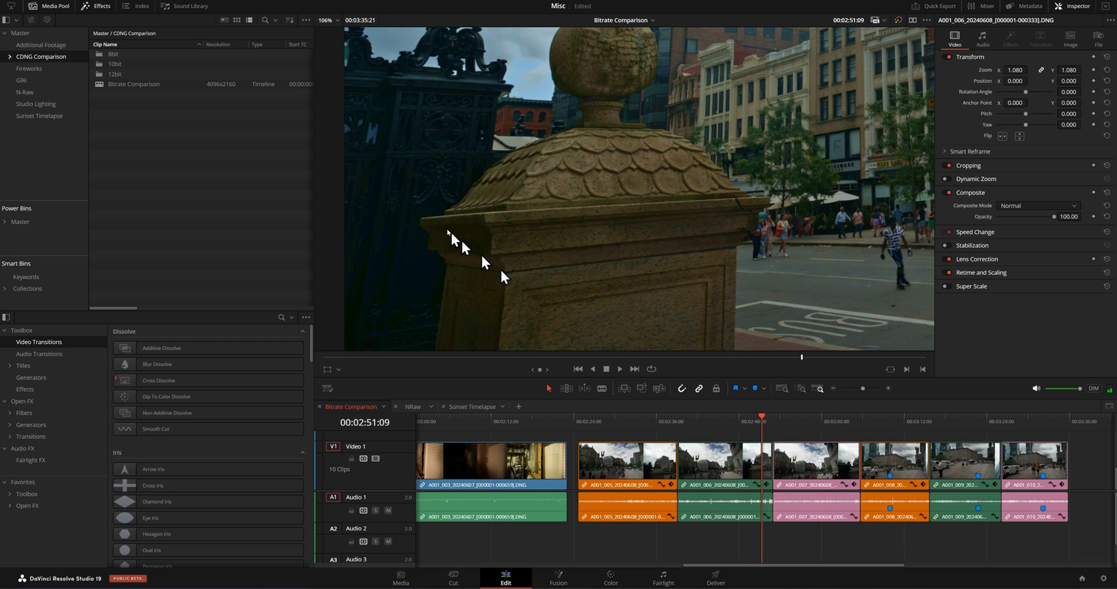
{"action": "mouse_move", "coordinate": [360, 330]}
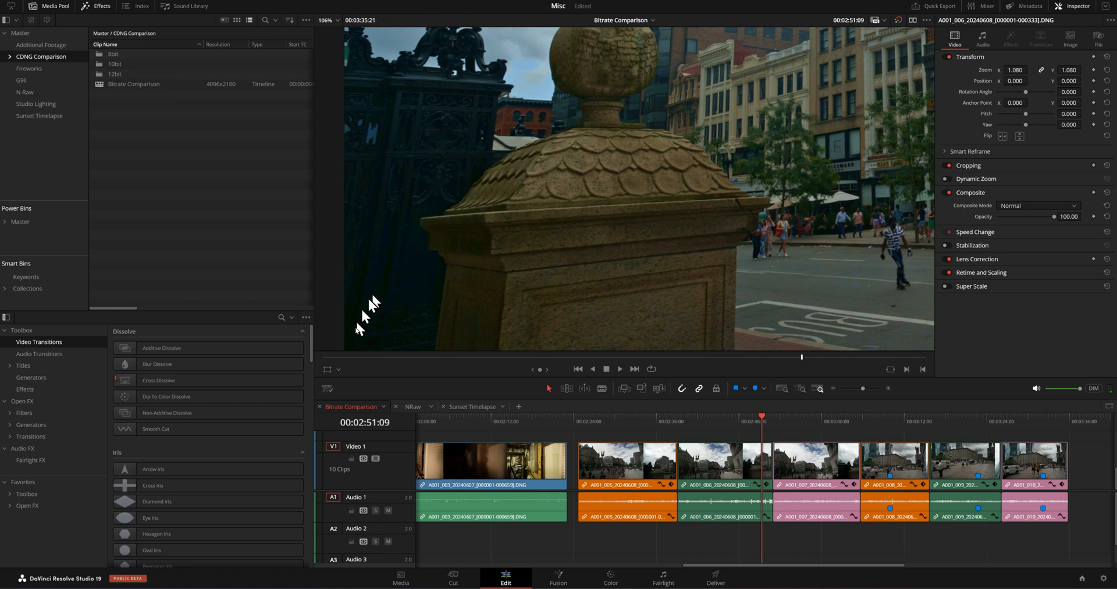
{"action": "mouse_move", "coordinate": [436, 339]}
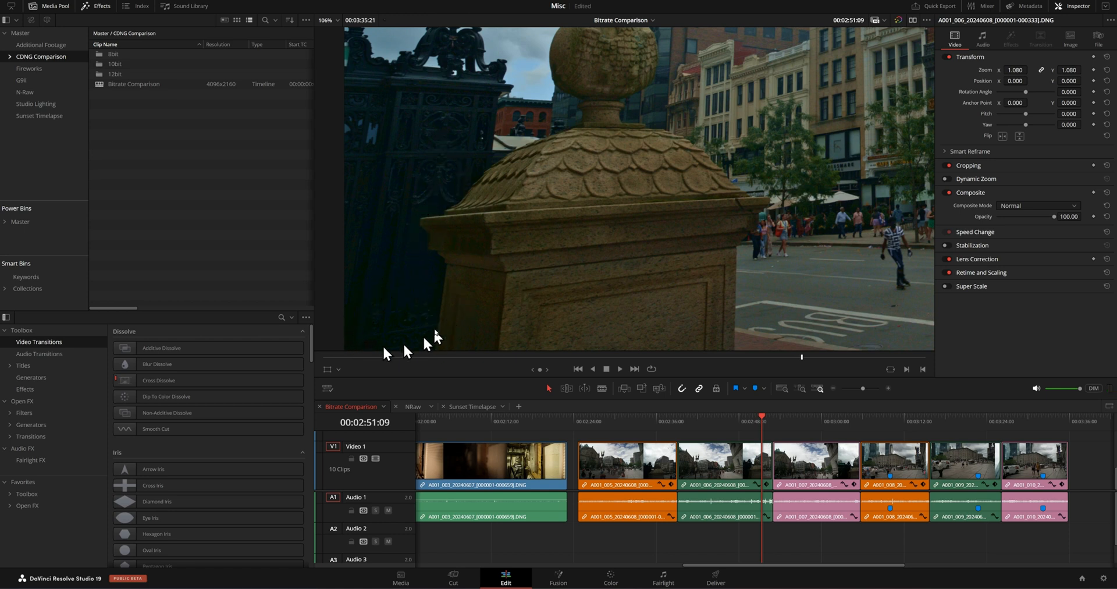
{"action": "left_click", "coordinate": [665, 417]}
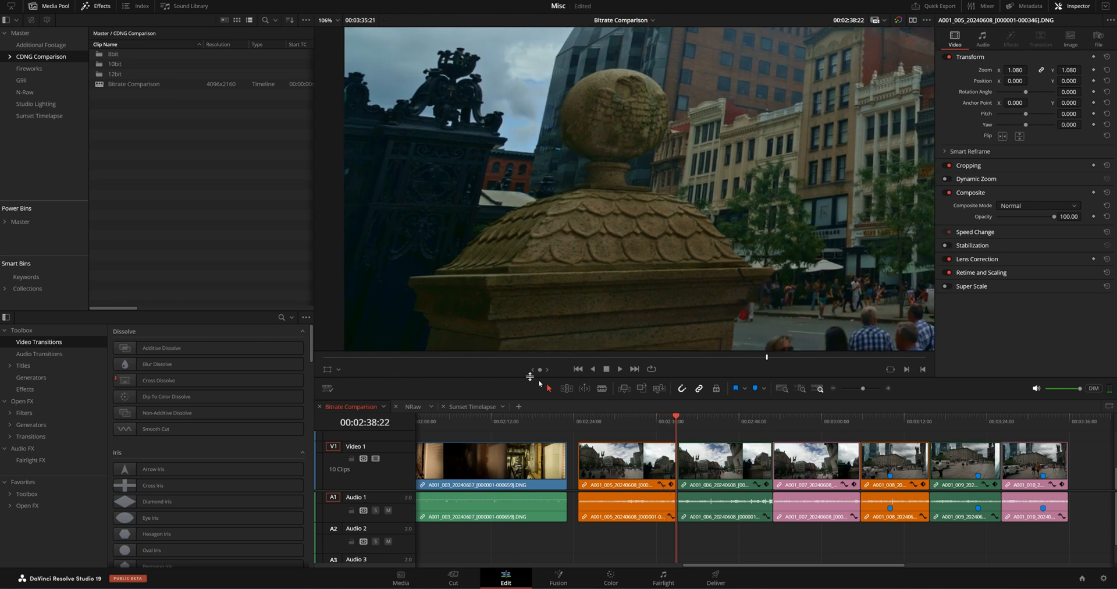
{"action": "left_click", "coordinate": [674, 417]}
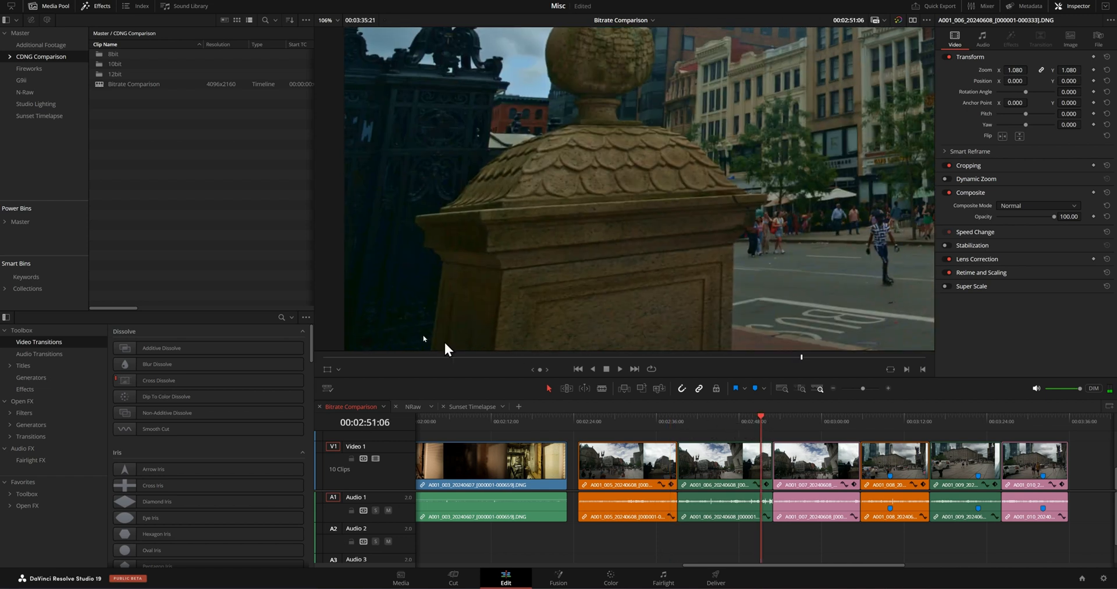
{"action": "mouse_move", "coordinate": [756, 456]}
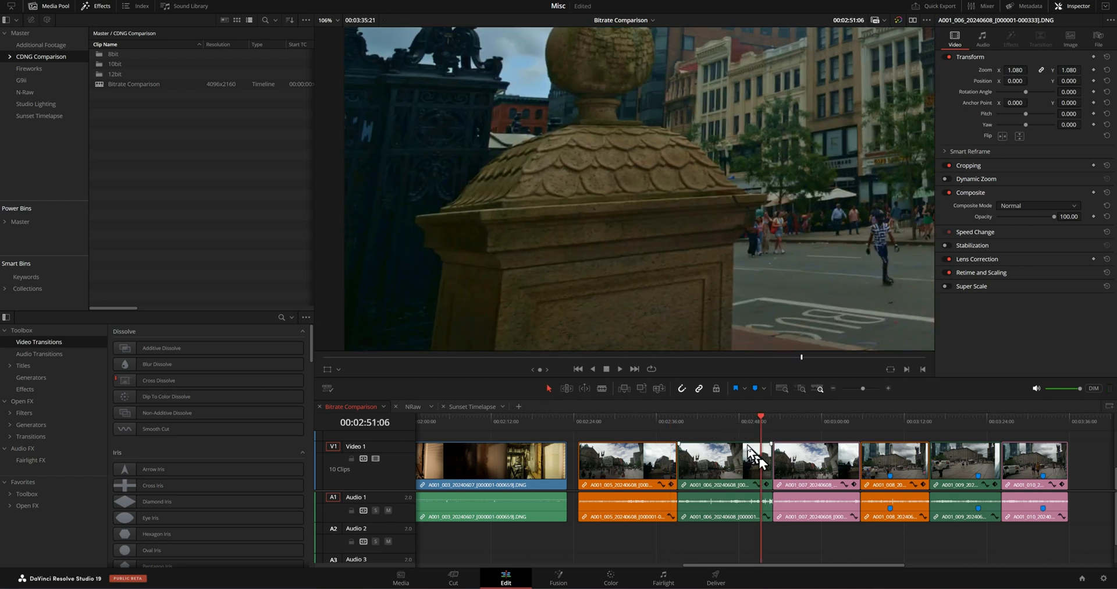
{"action": "mouse_move", "coordinate": [846, 429]}
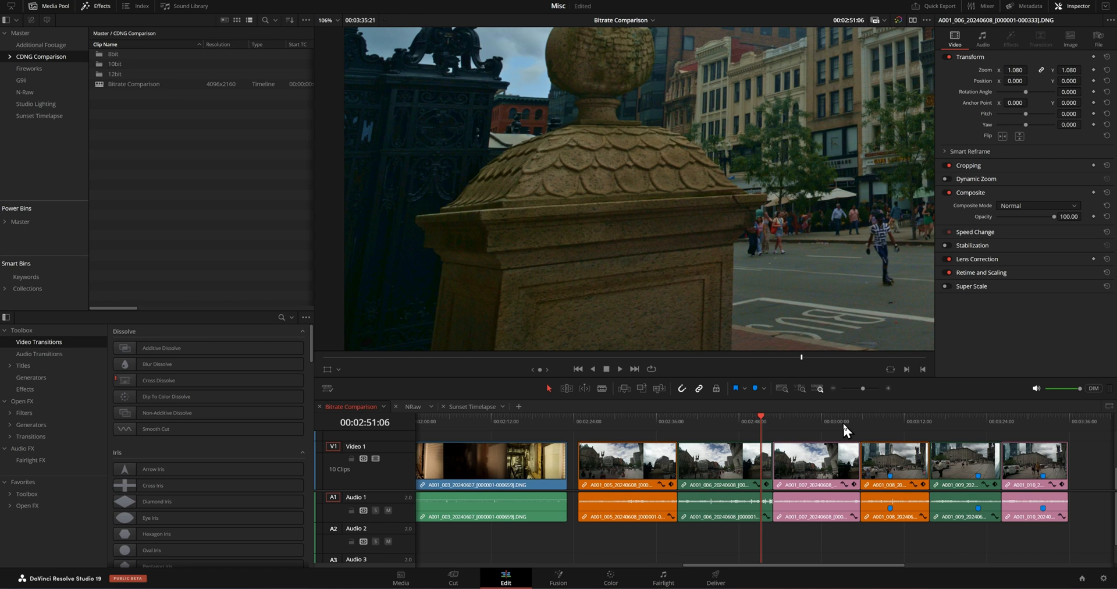
{"action": "left_click", "coordinate": [855, 415]}
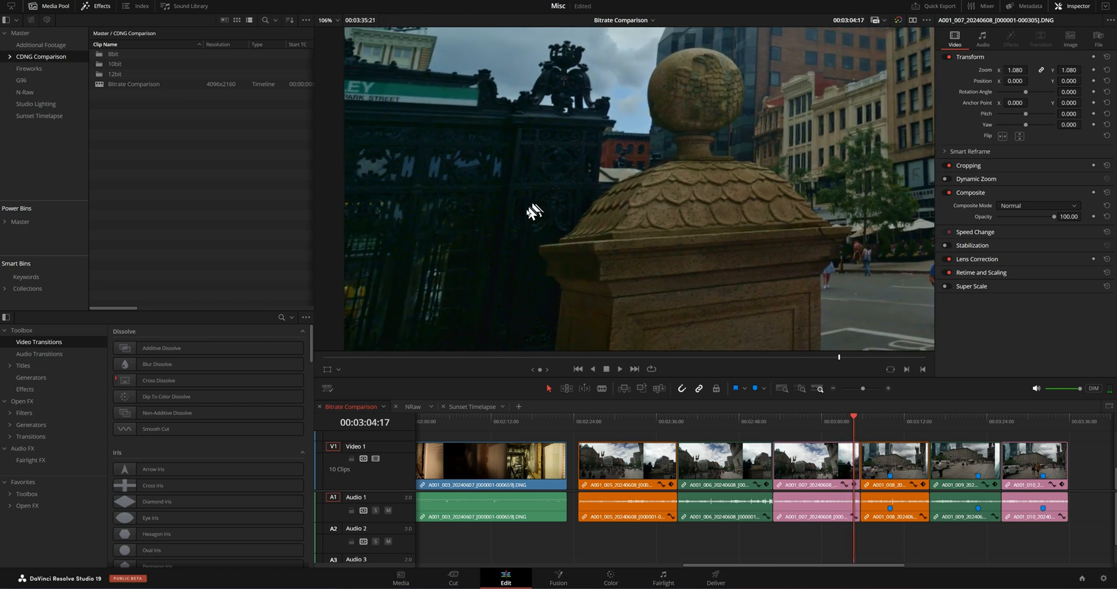
{"action": "mouse_move", "coordinate": [516, 346]}
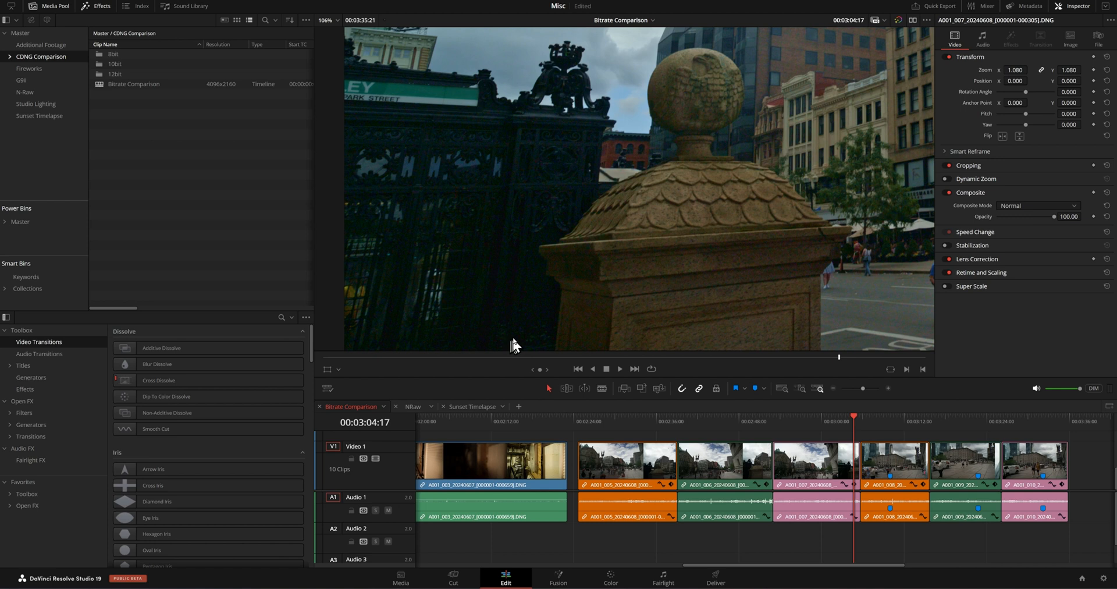
{"action": "mouse_move", "coordinate": [526, 184]}
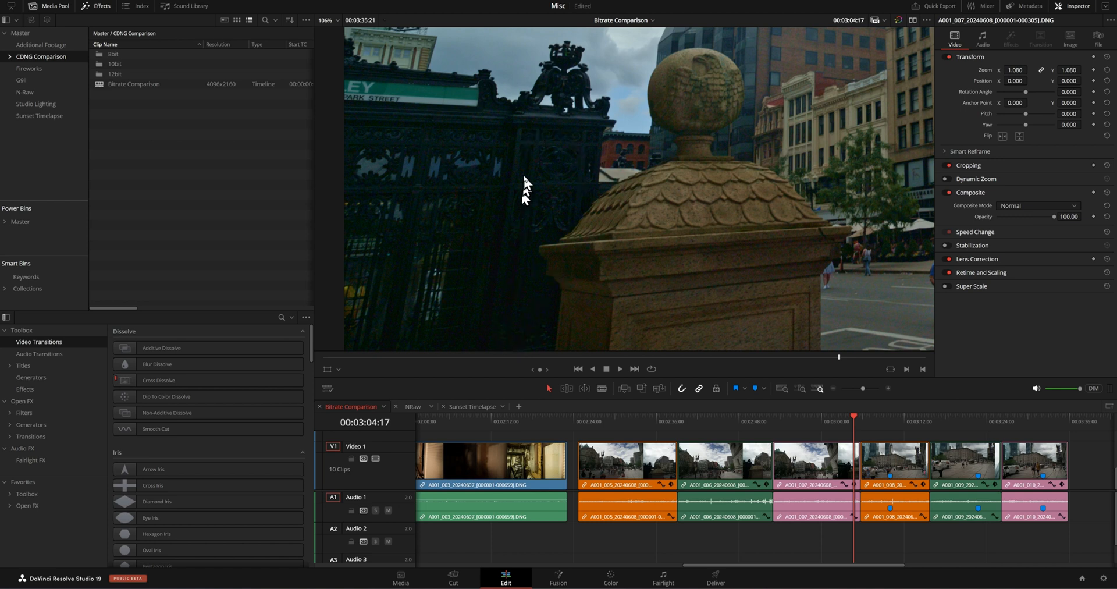
{"action": "mouse_move", "coordinate": [525, 240]}
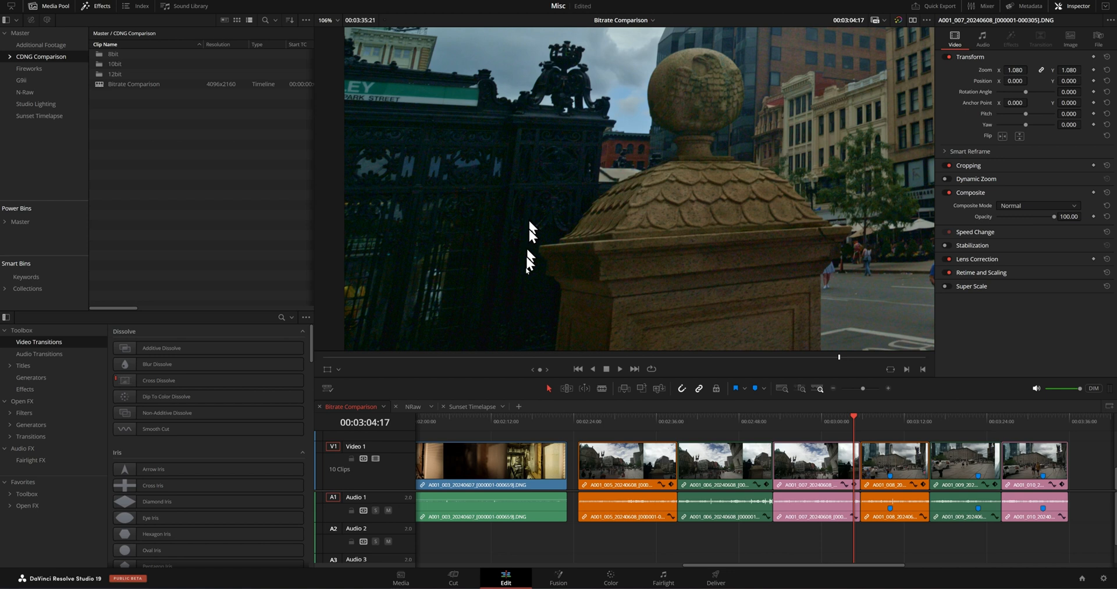
{"action": "mouse_move", "coordinate": [525, 223]}
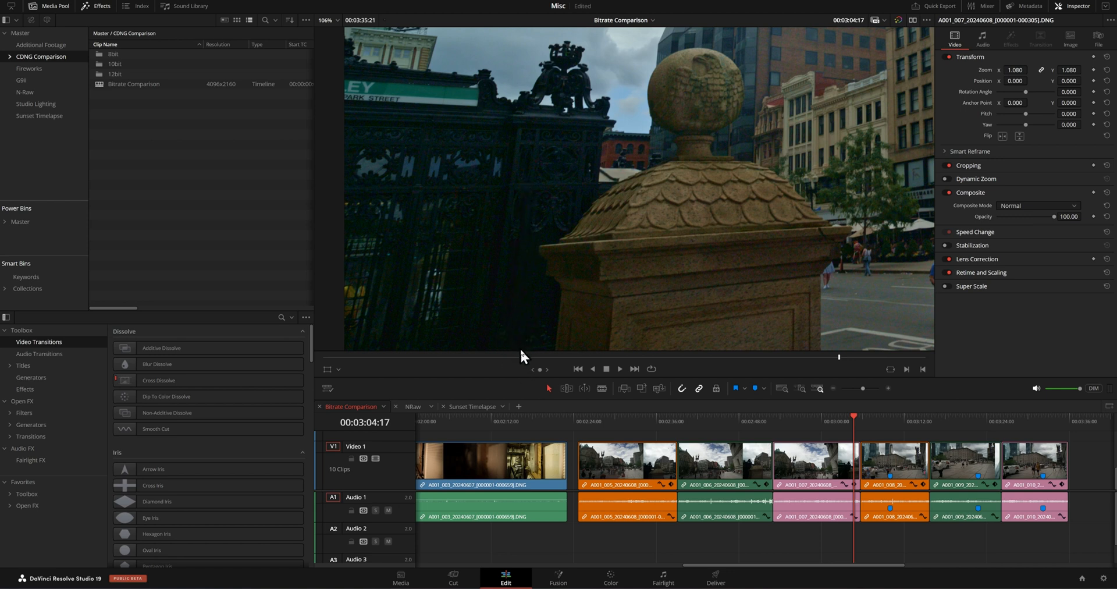
{"action": "mouse_move", "coordinate": [508, 349]}
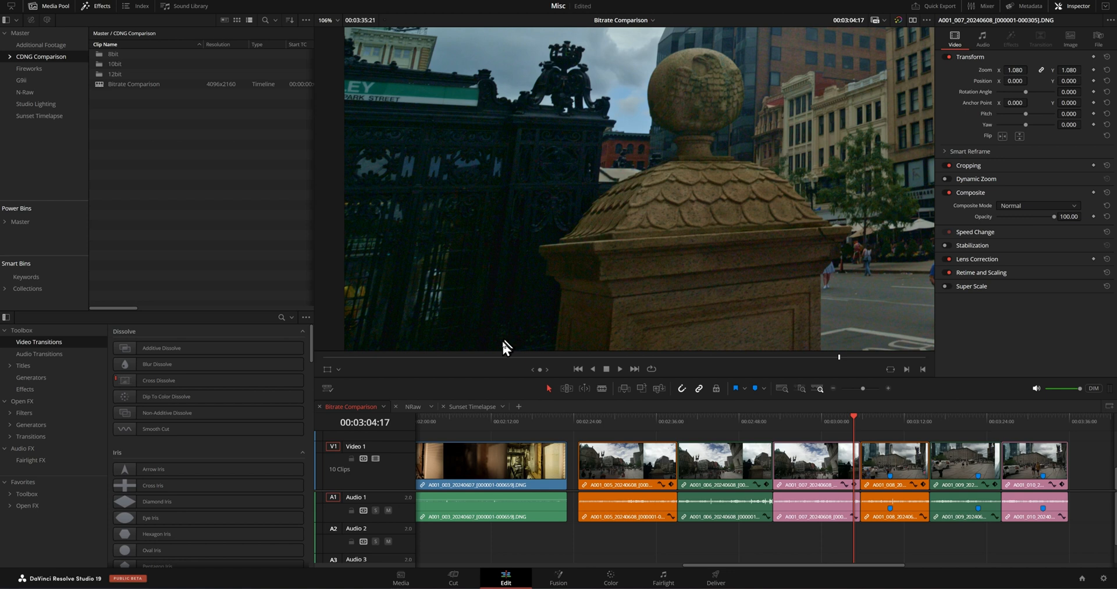
{"action": "mouse_move", "coordinate": [509, 334]}
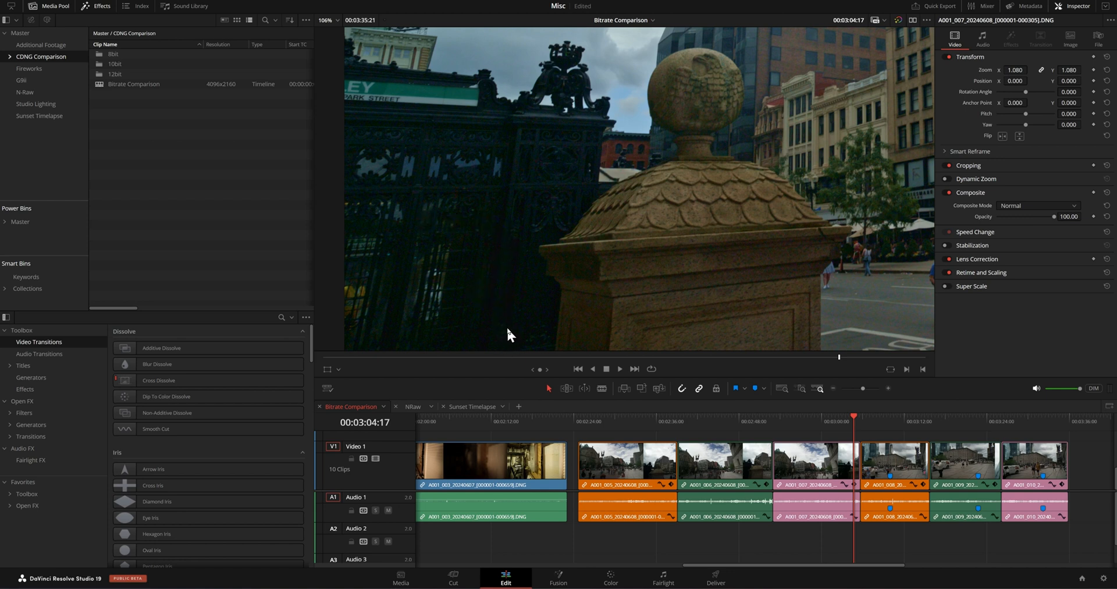
{"action": "mouse_move", "coordinate": [653, 433]}
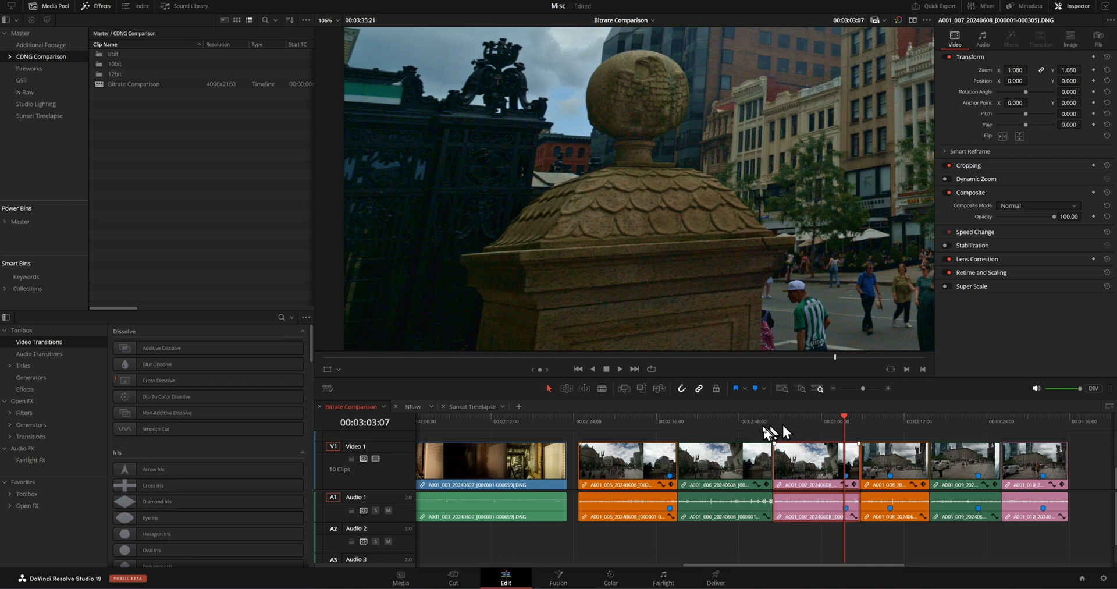
{"action": "left_click", "coordinate": [668, 415]}
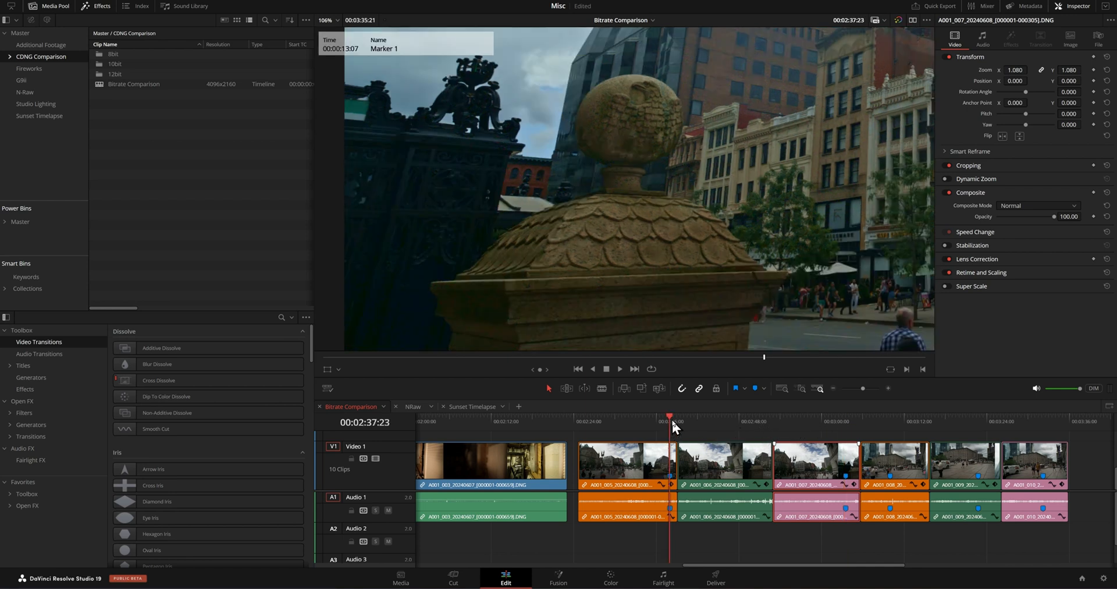
{"action": "mouse_move", "coordinate": [783, 433]}
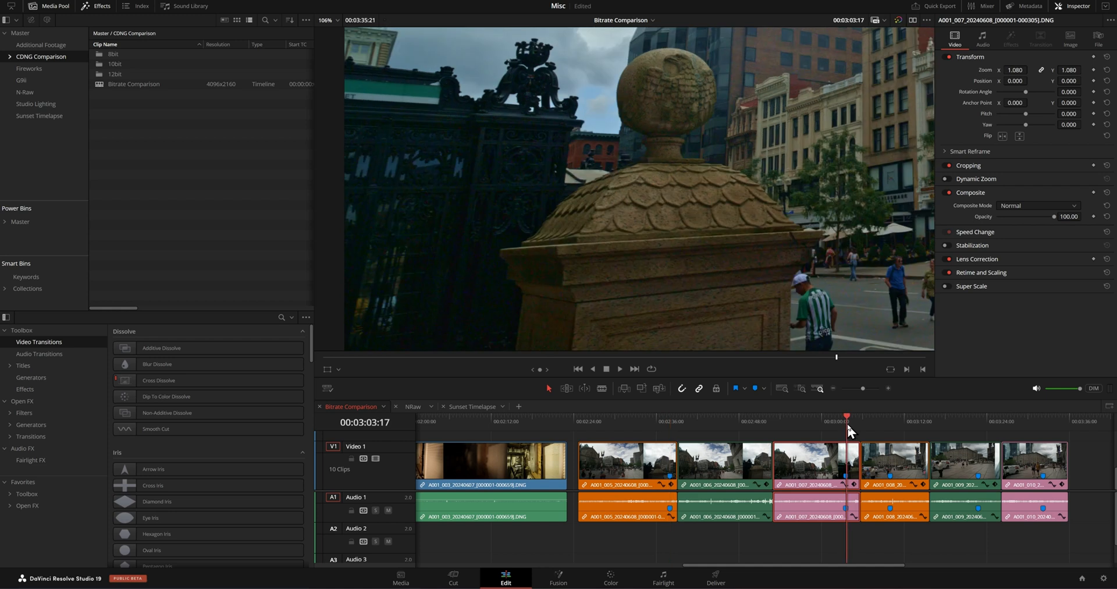
{"action": "mouse_move", "coordinate": [849, 433]}
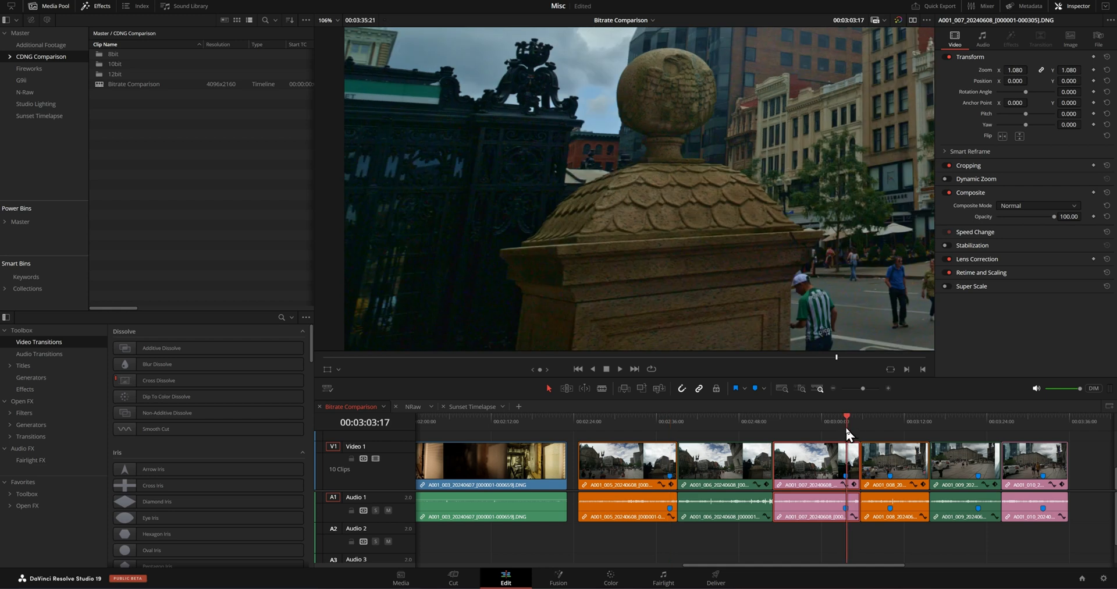
{"action": "mouse_move", "coordinate": [719, 424]}
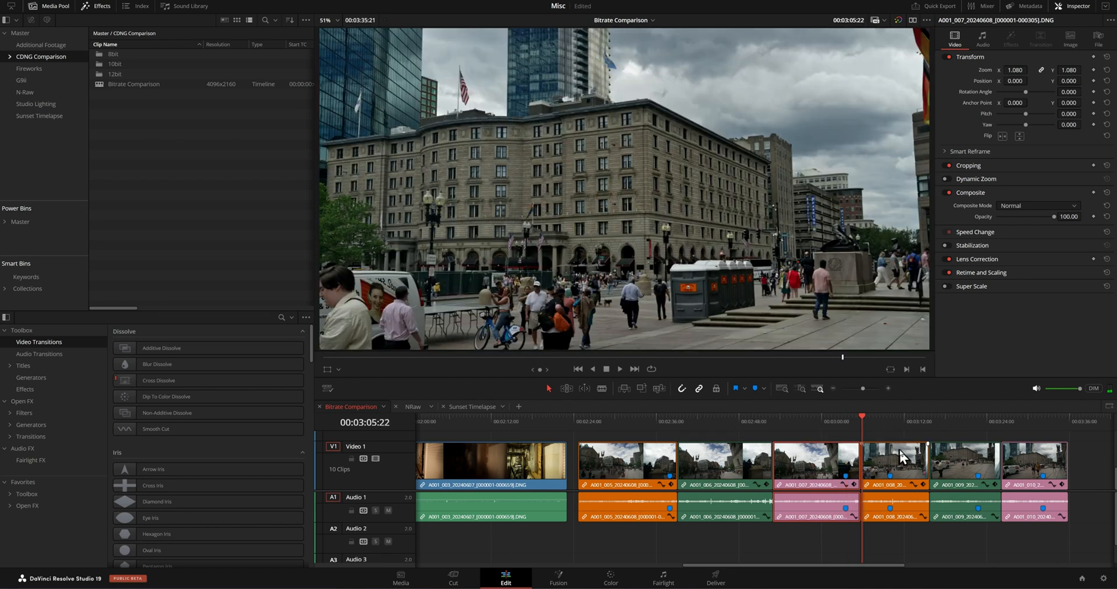
{"action": "left_click", "coordinate": [618, 369]}
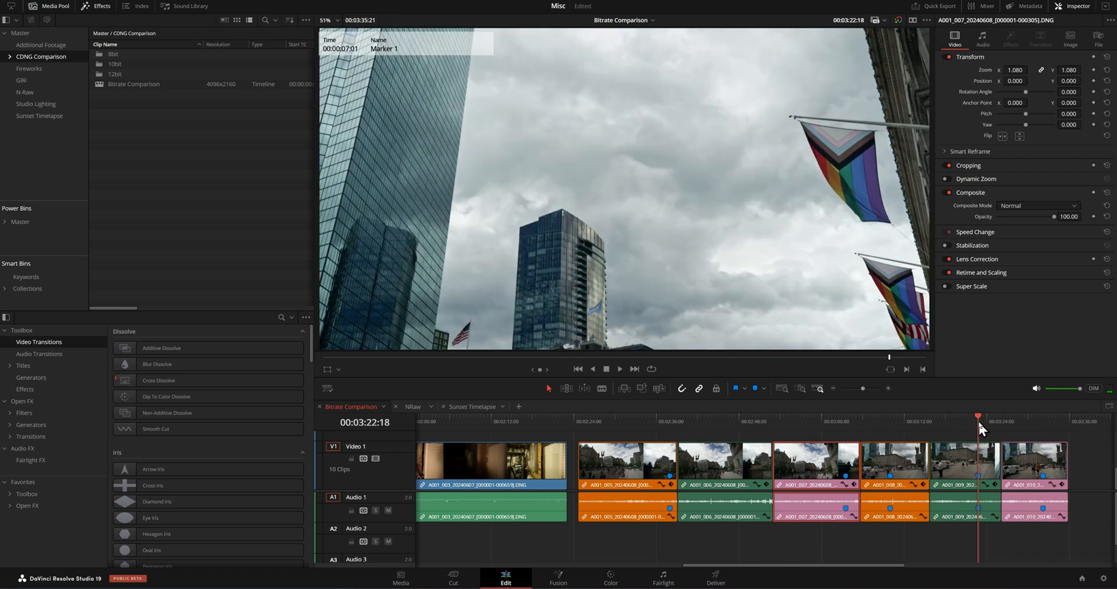
{"action": "left_click_drag", "start_coordinate": [979, 416], "coordinate": [1043, 416]}
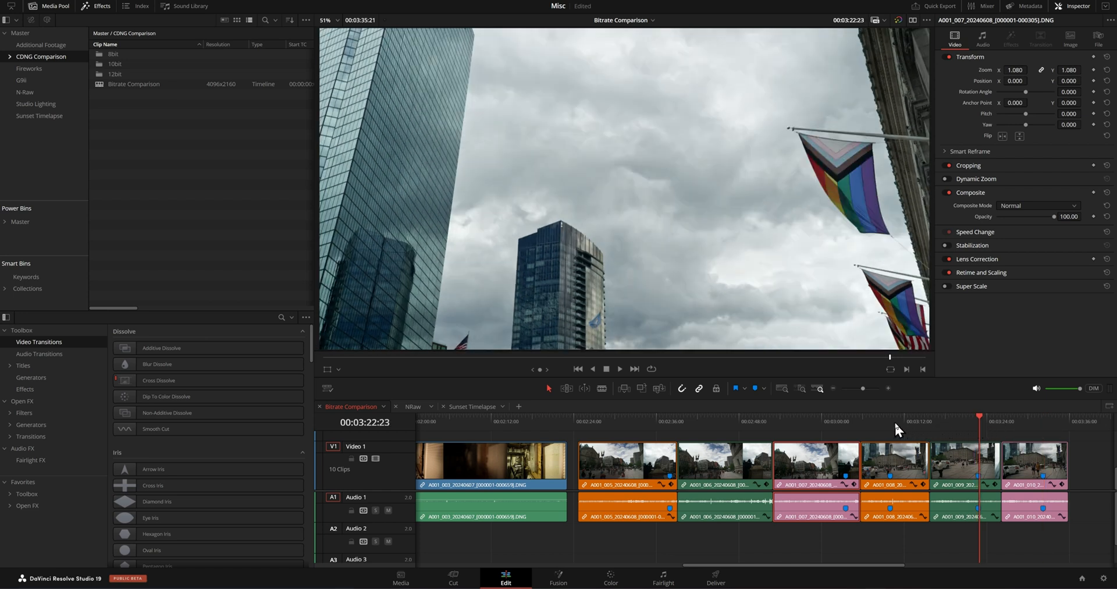
{"action": "left_click", "coordinate": [892, 416]}
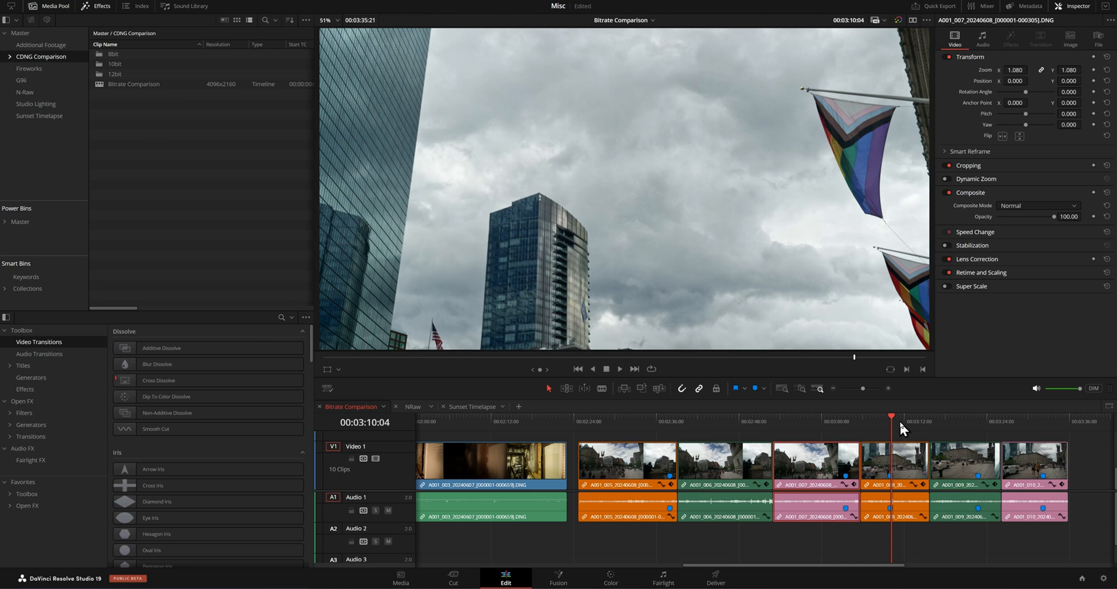
{"action": "mouse_move", "coordinate": [472, 301]}
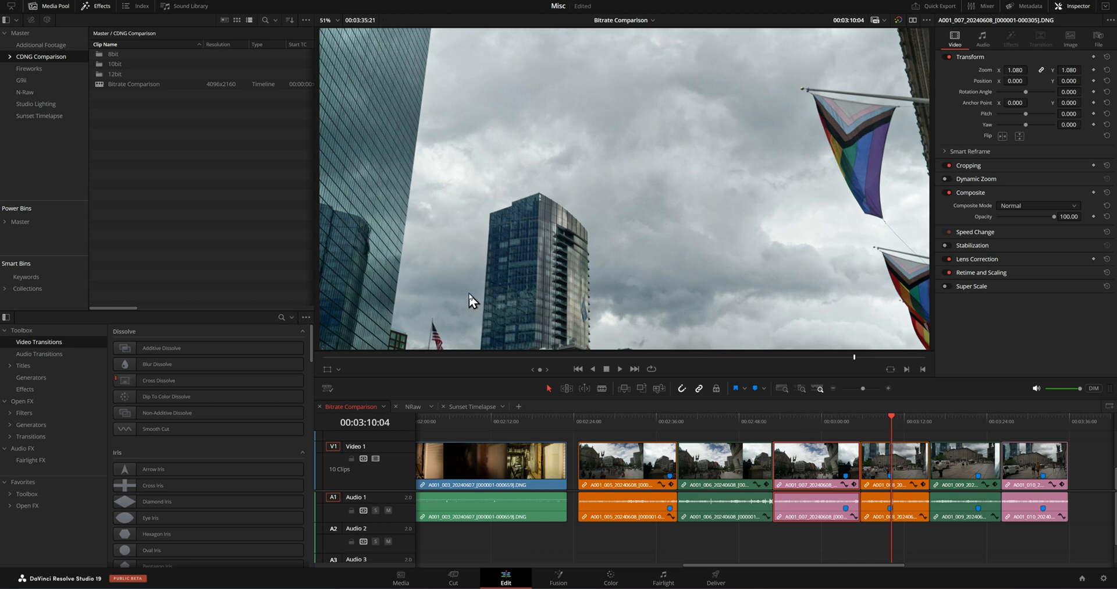
{"action": "mouse_move", "coordinate": [950, 462]}
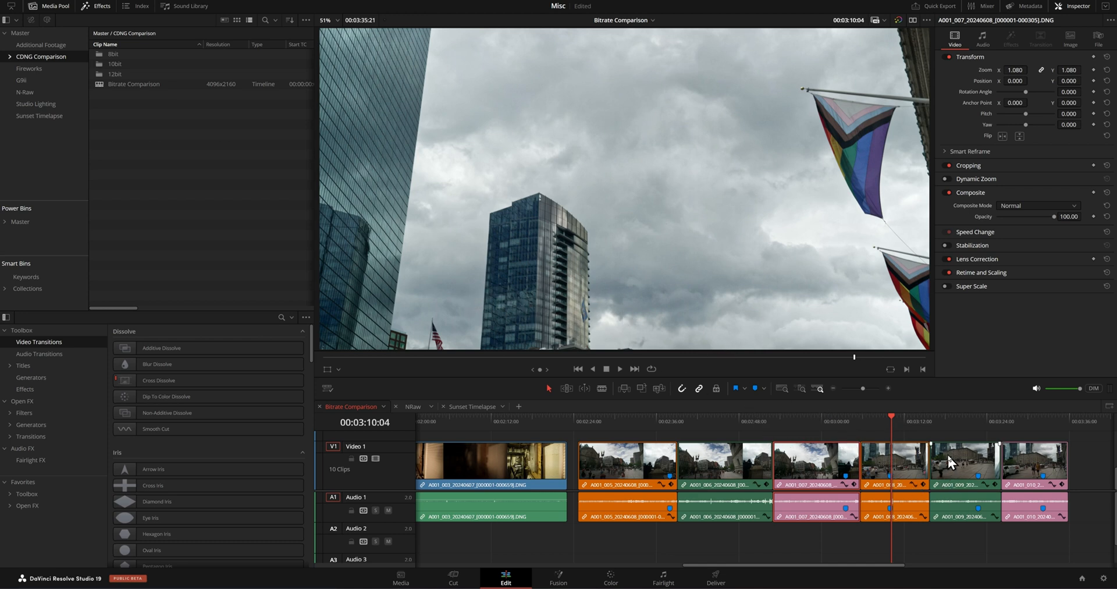
{"action": "mouse_move", "coordinate": [602, 559]}
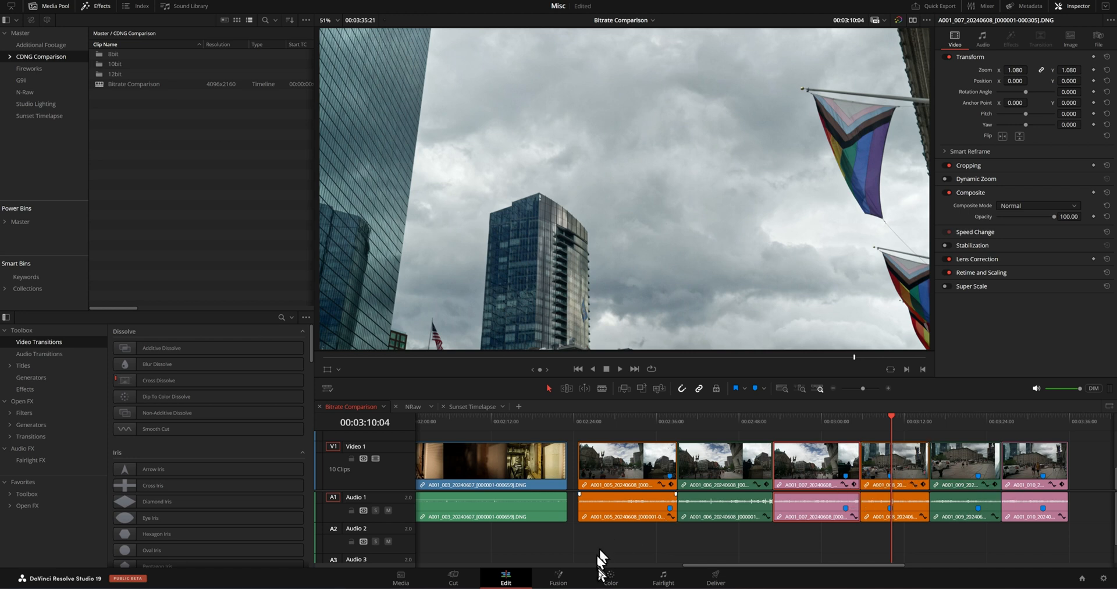
Step: Set clip 08's Camera Raw exposure to -2.00 on the Color page
{"action": "left_click", "coordinate": [609, 577]}
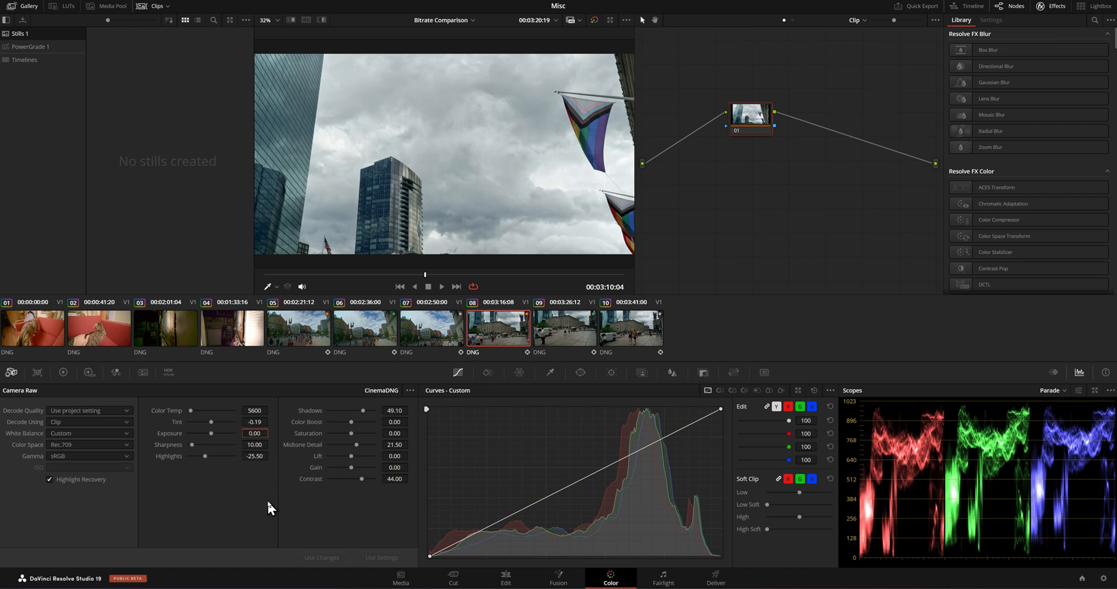
{"action": "left_click", "coordinate": [253, 433]}
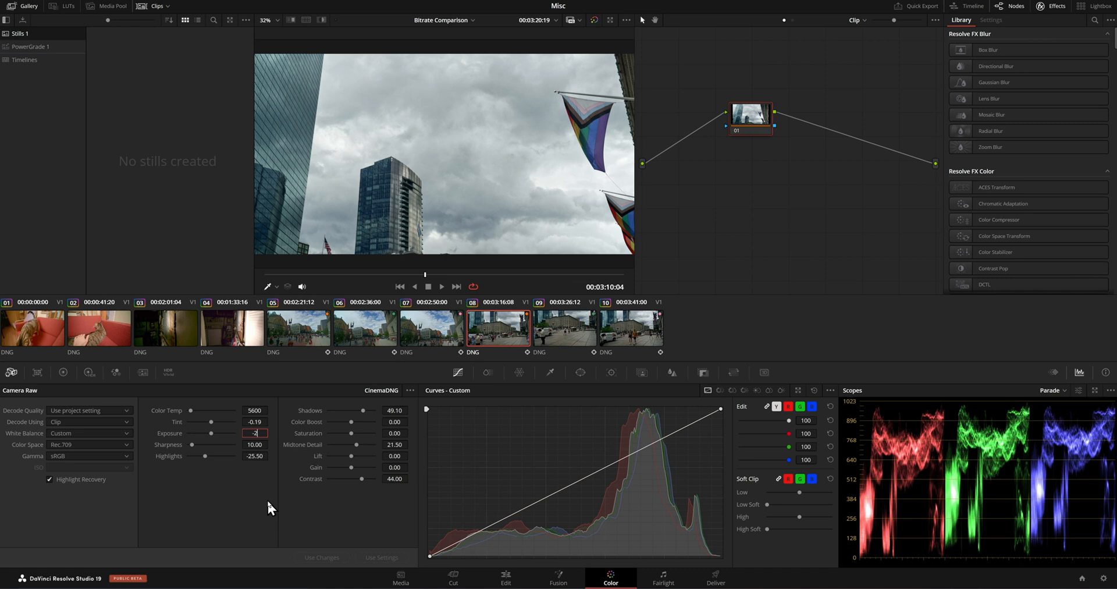
{"action": "type", "text": "-2.00"}
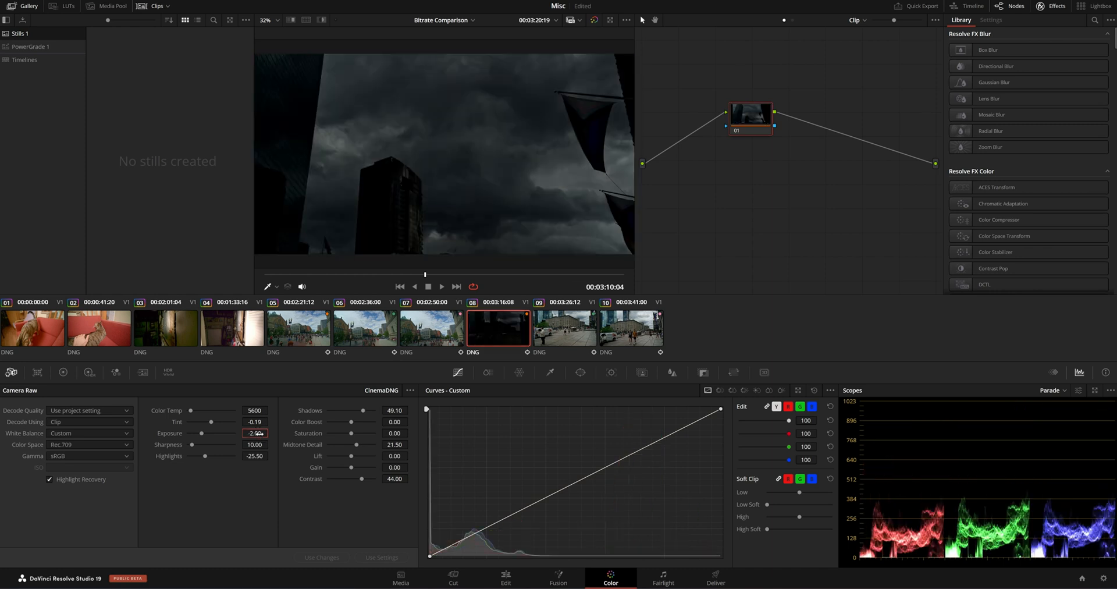
Step: Apply the -2.00 exposure to clips 09 and 10 and preview them
{"action": "left_click", "coordinate": [564, 327]}
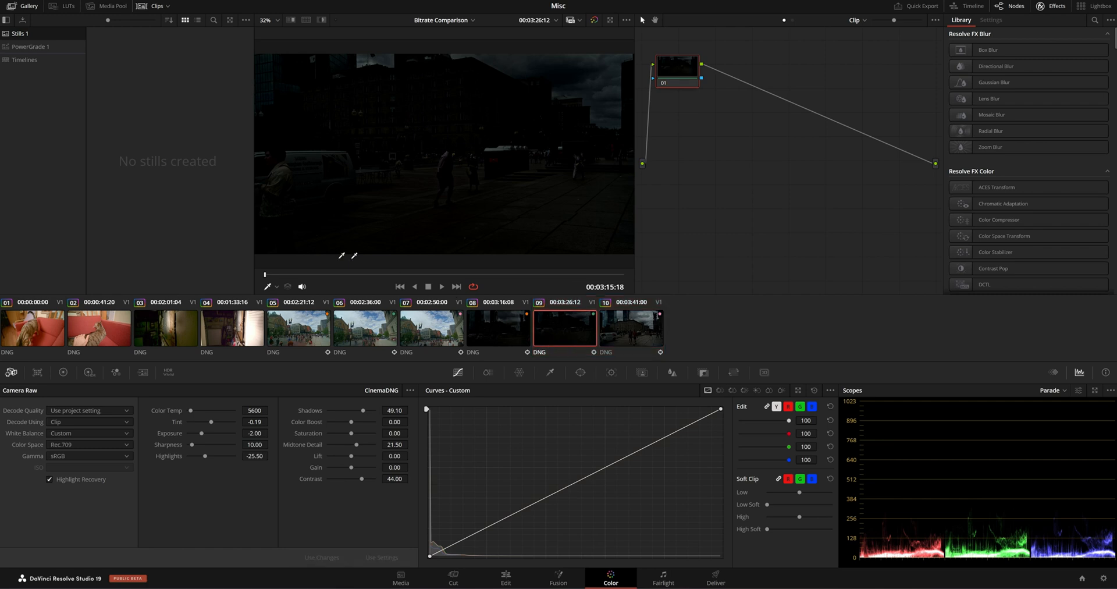
{"action": "left_click", "coordinate": [440, 286]}
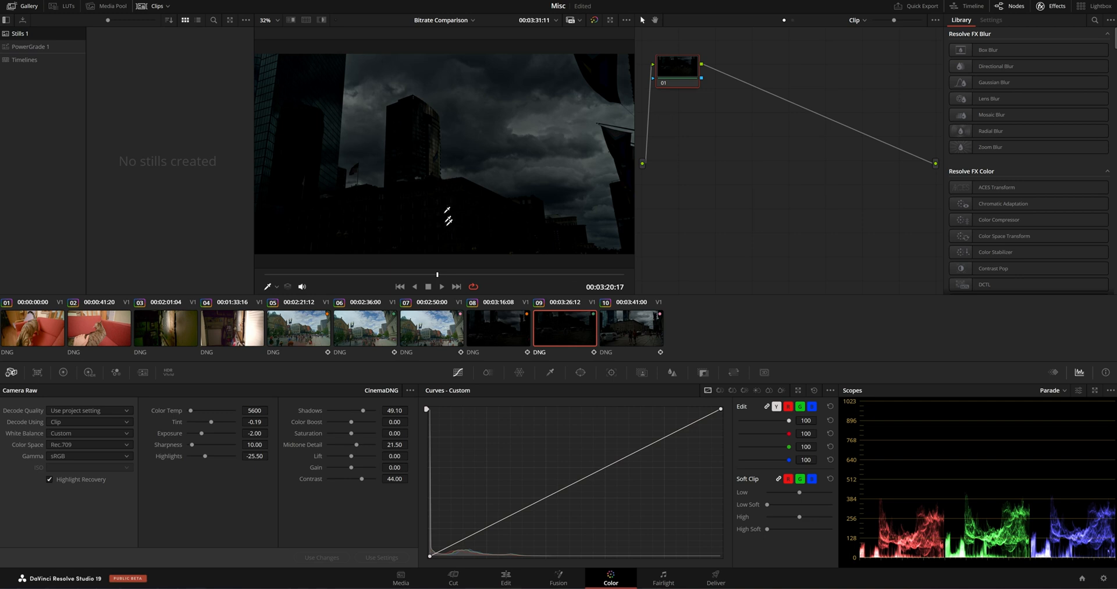
{"action": "mouse_move", "coordinate": [627, 336]}
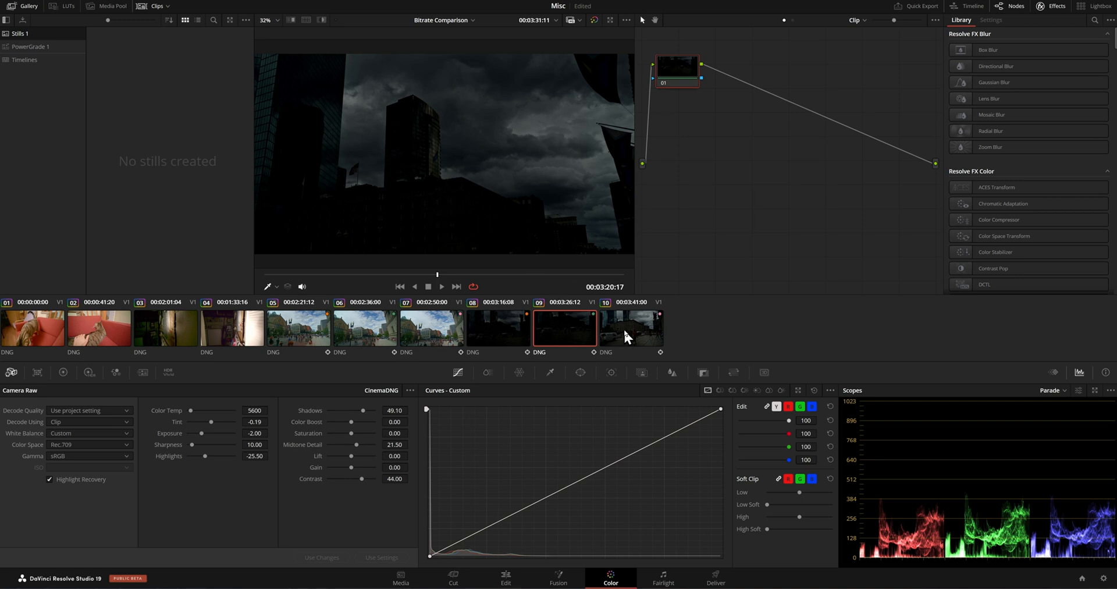
{"action": "left_click", "coordinate": [629, 327]}
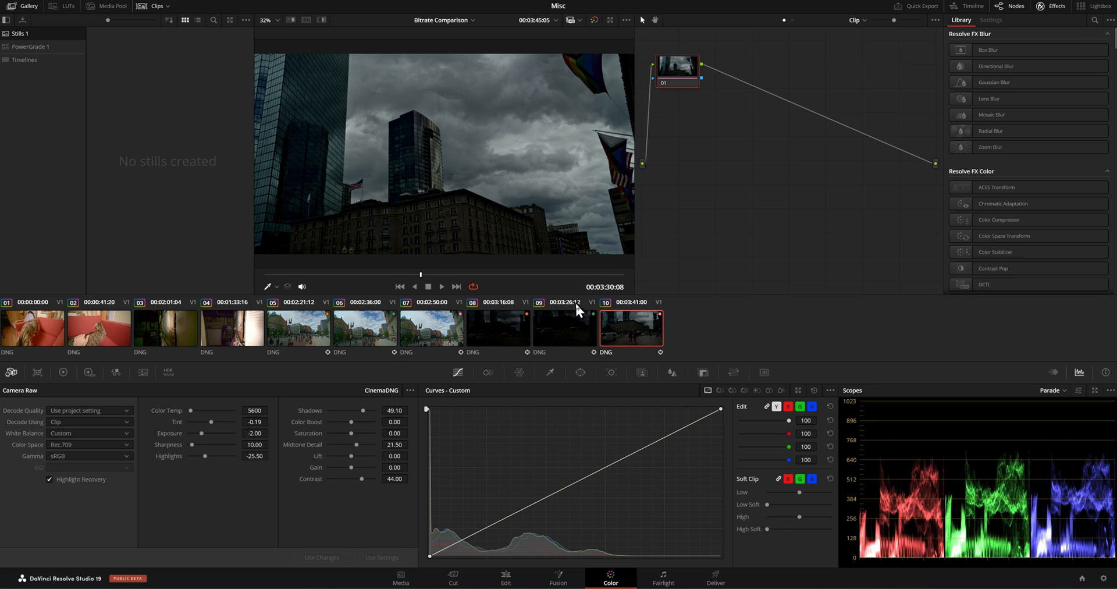
{"action": "left_click", "coordinate": [563, 327]}
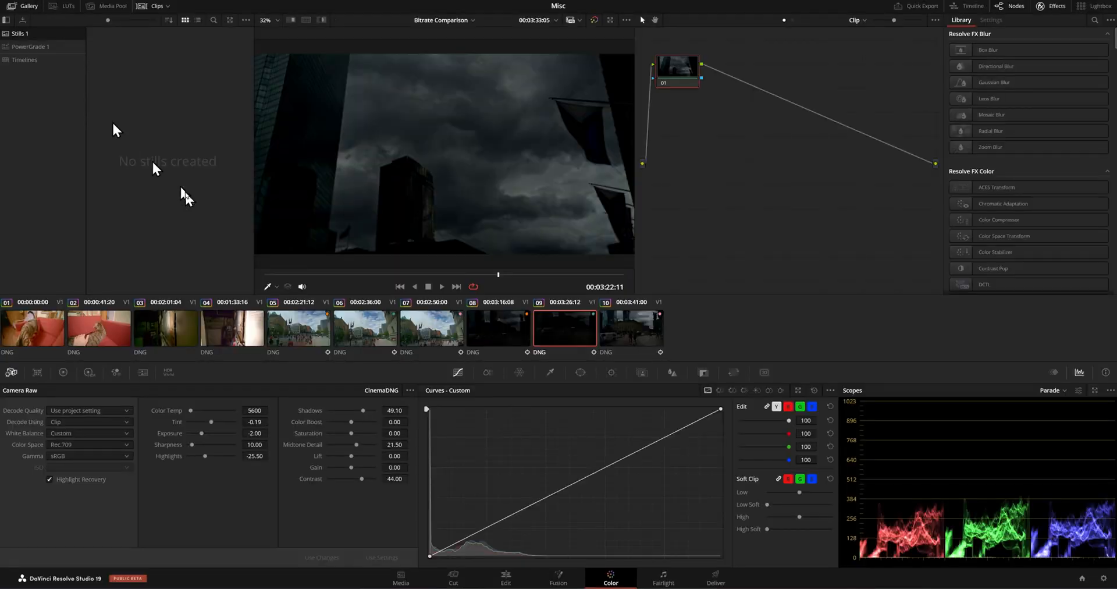
Step: Compare clips 08, 10 and 09 to review the two-stops-under grades
{"action": "left_click", "coordinate": [499, 327]}
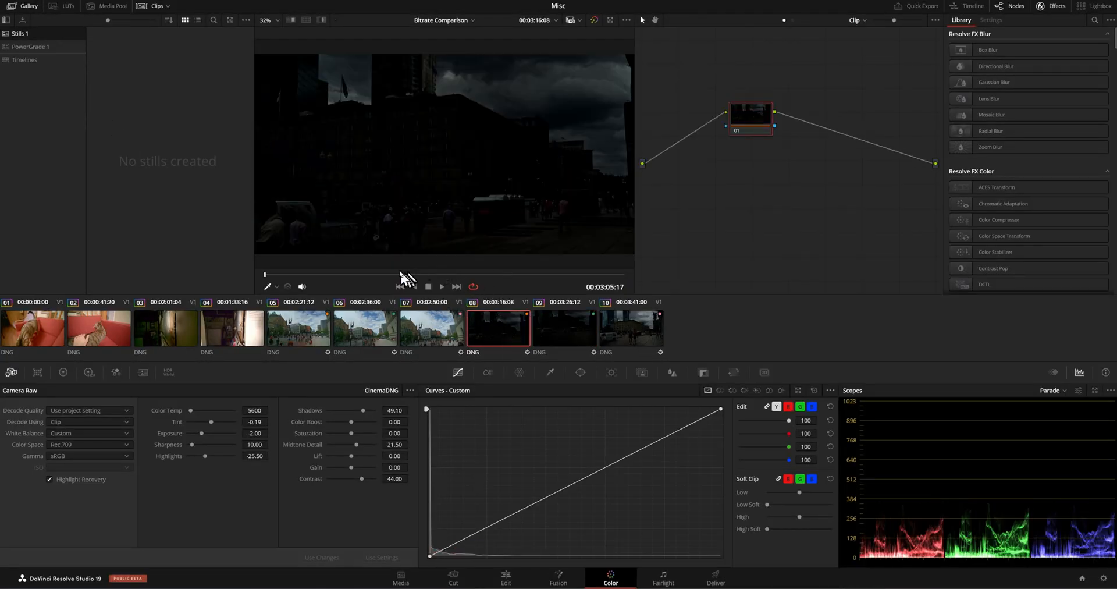
{"action": "left_click", "coordinate": [629, 327]}
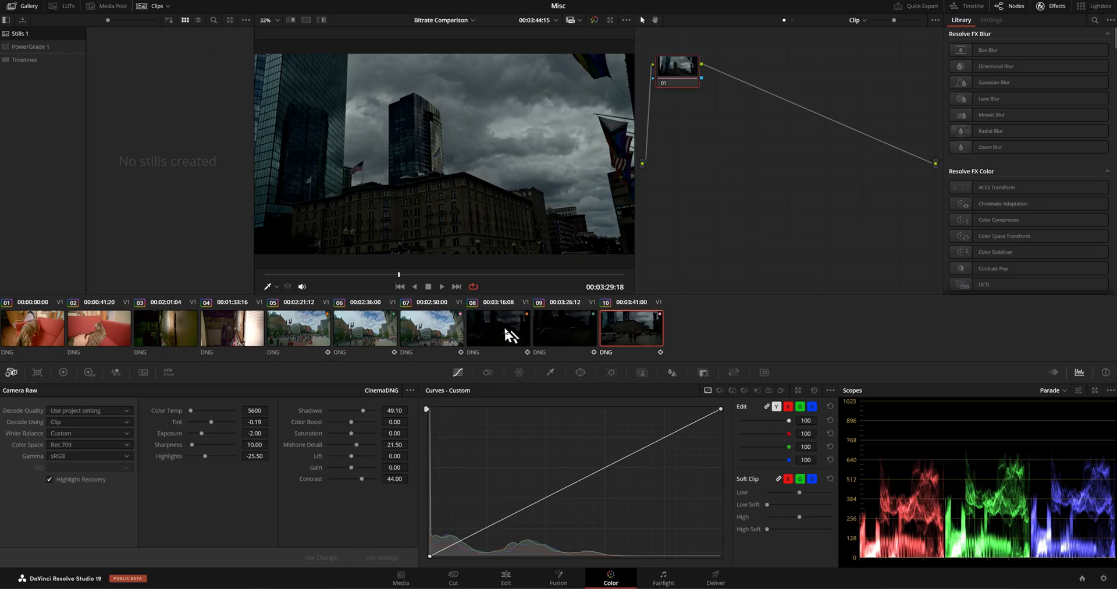
{"action": "left_click", "coordinate": [497, 327]}
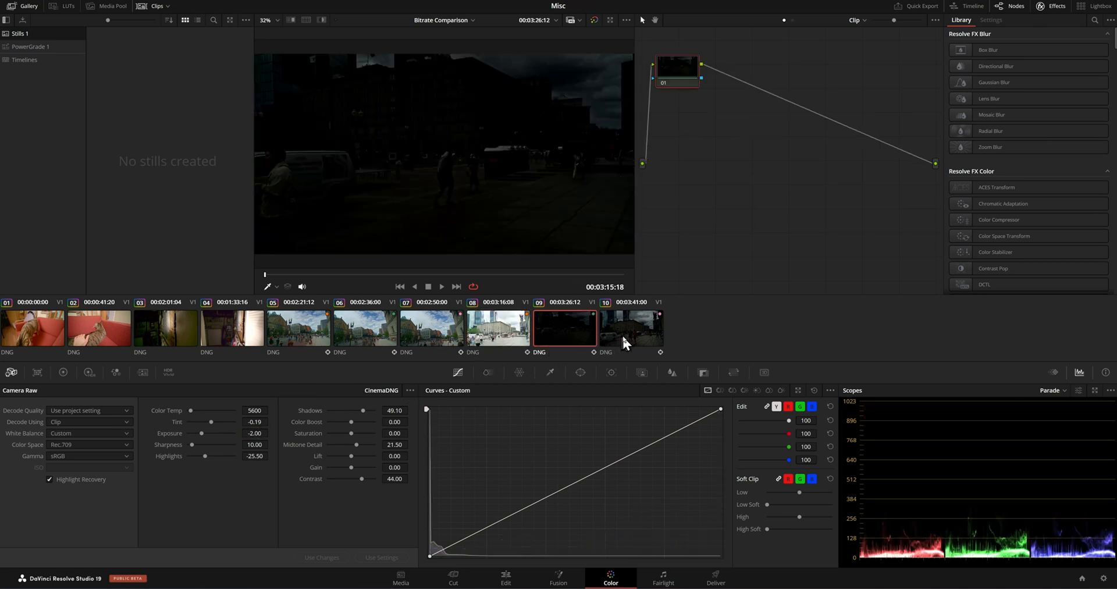
Step: Push clips 08 and 09 to +2.00 raw exposure and review the full-screen preview
{"action": "left_click", "coordinate": [497, 328]}
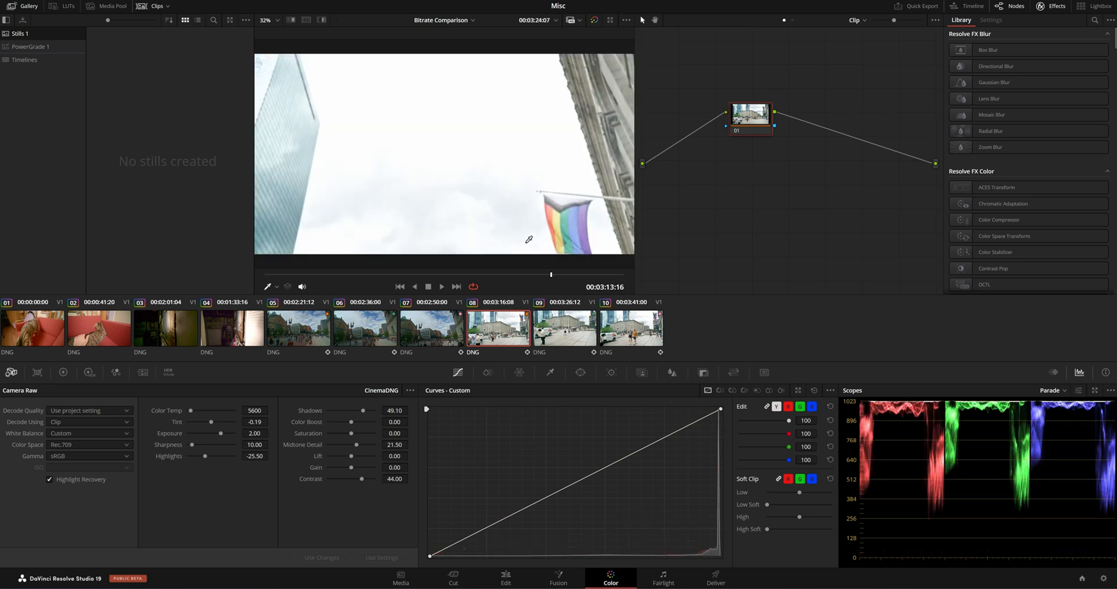
{"action": "mouse_move", "coordinate": [496, 211]}
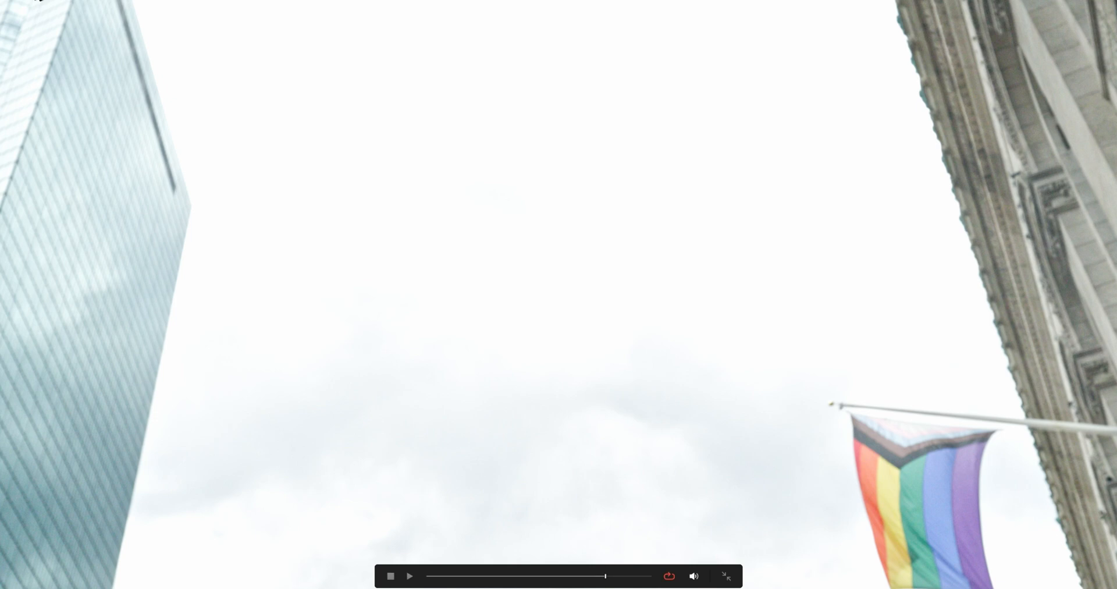
{"action": "left_click", "coordinate": [725, 576]}
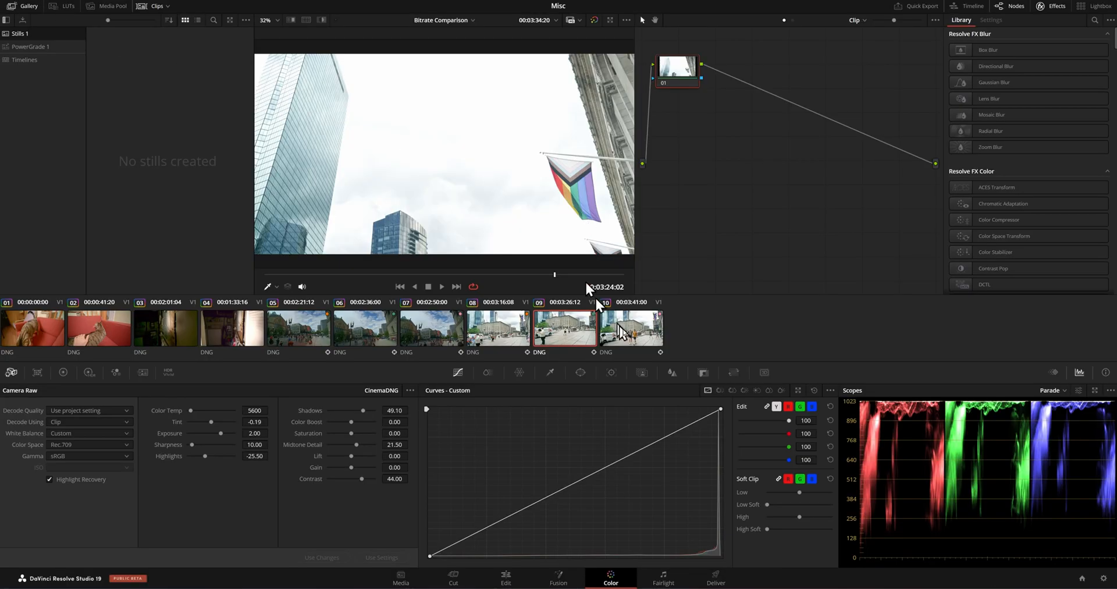
Step: Raise clip 10's Camera Raw exposure to about +2.00, blowing out the sky
{"action": "left_click", "coordinate": [629, 327]}
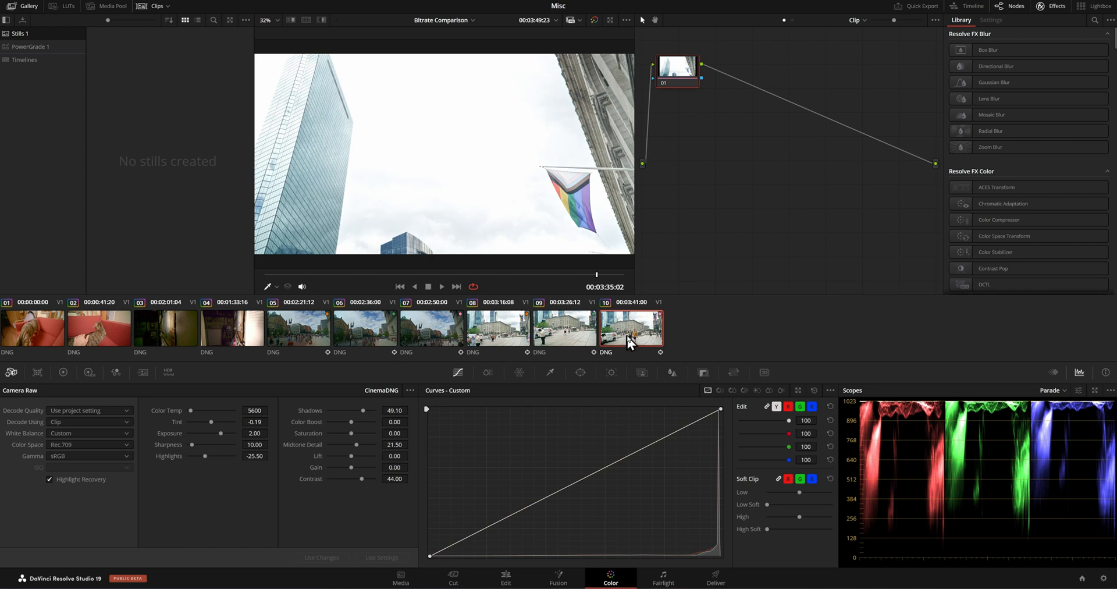
{"action": "mouse_move", "coordinate": [456, 464]}
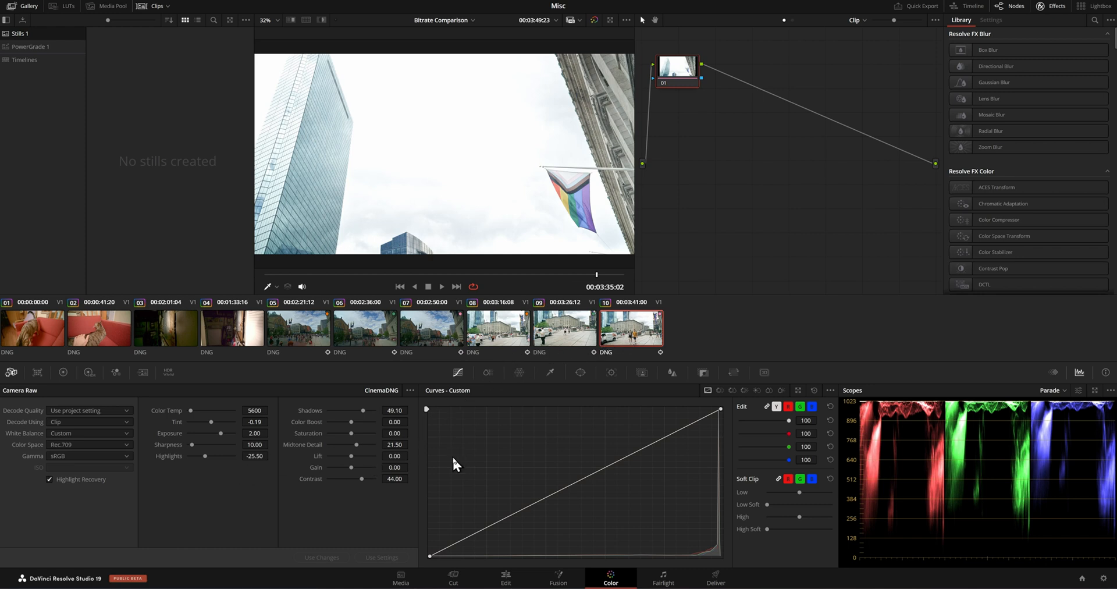
{"action": "mouse_move", "coordinate": [211, 446]}
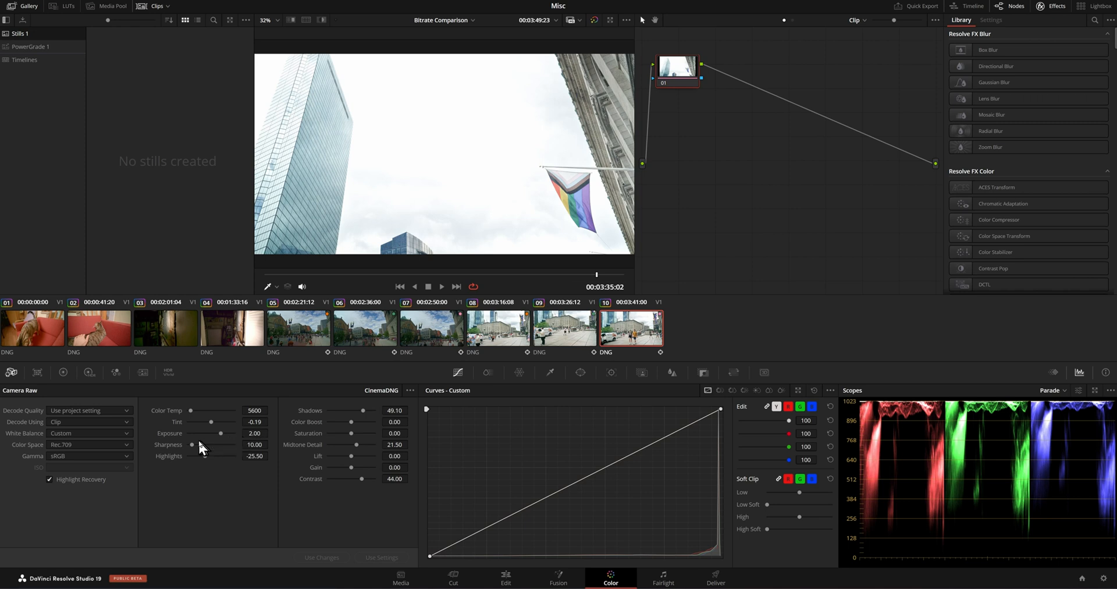
{"action": "mouse_move", "coordinate": [224, 458]}
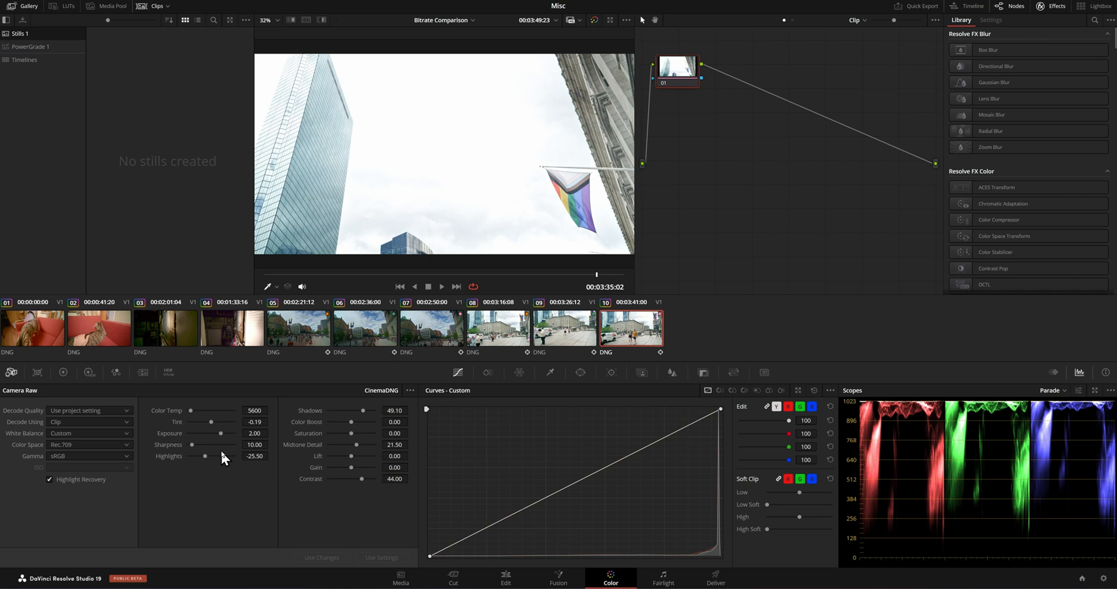
{"action": "mouse_move", "coordinate": [444, 212]}
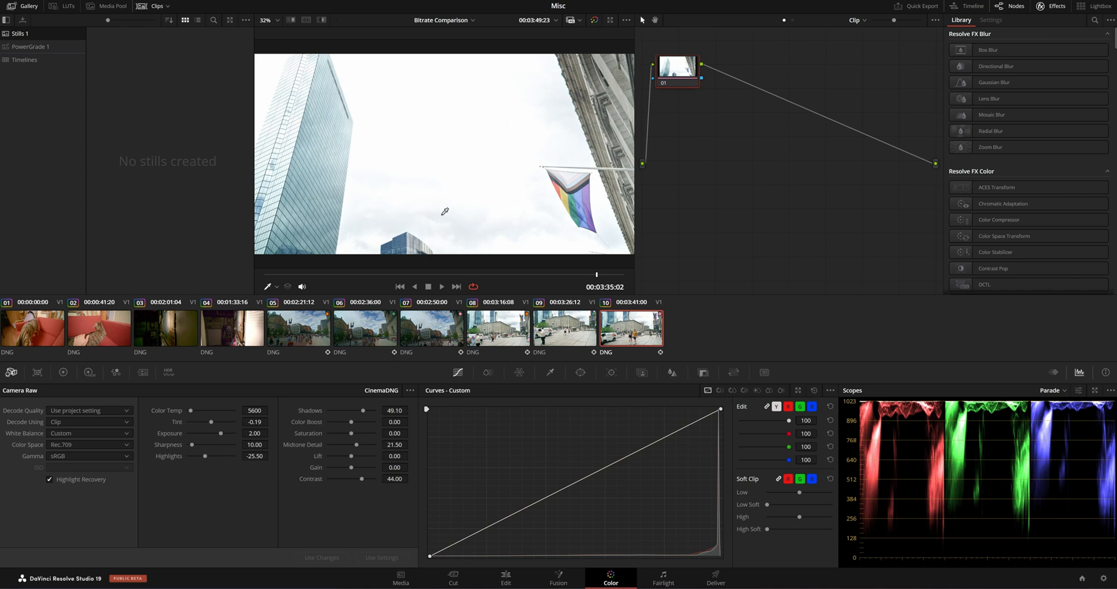
{"action": "mouse_move", "coordinate": [433, 191]}
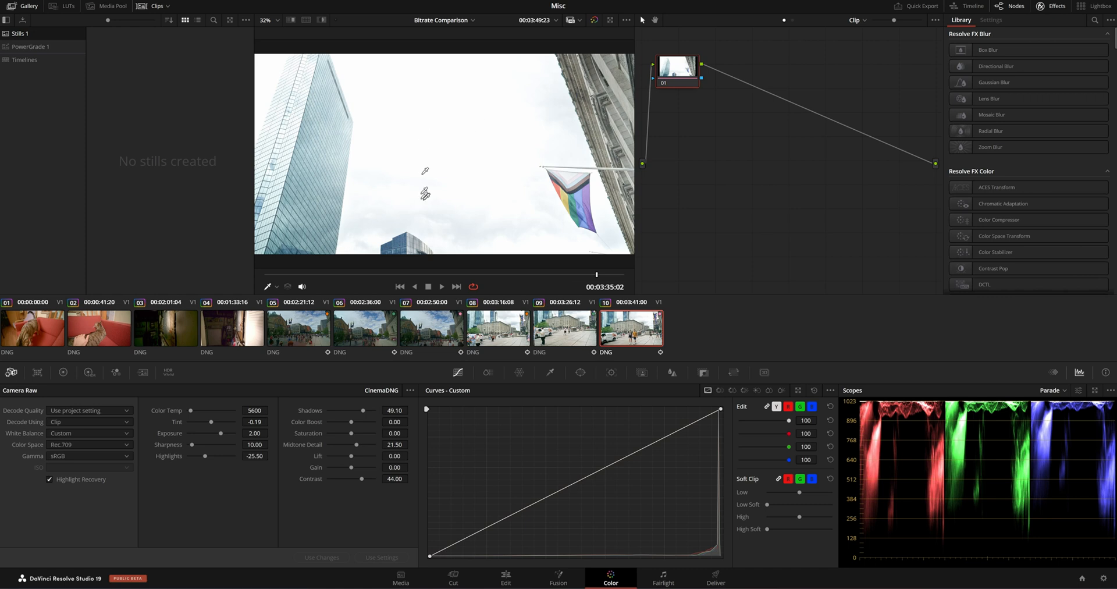
{"action": "left_click_drag", "start_coordinate": [221, 433], "coordinate": [253, 433]}
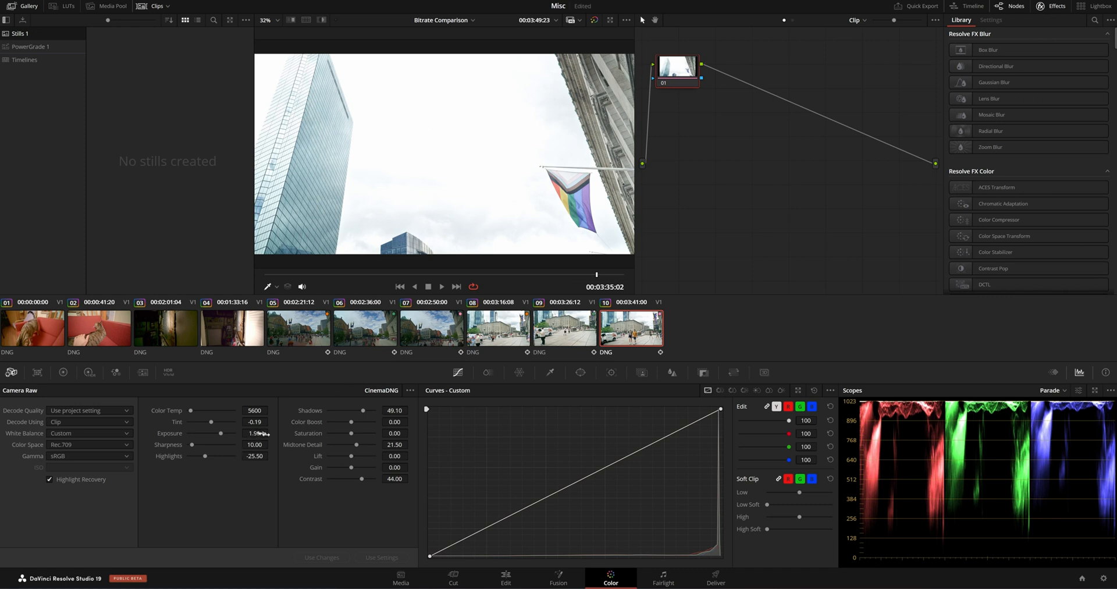